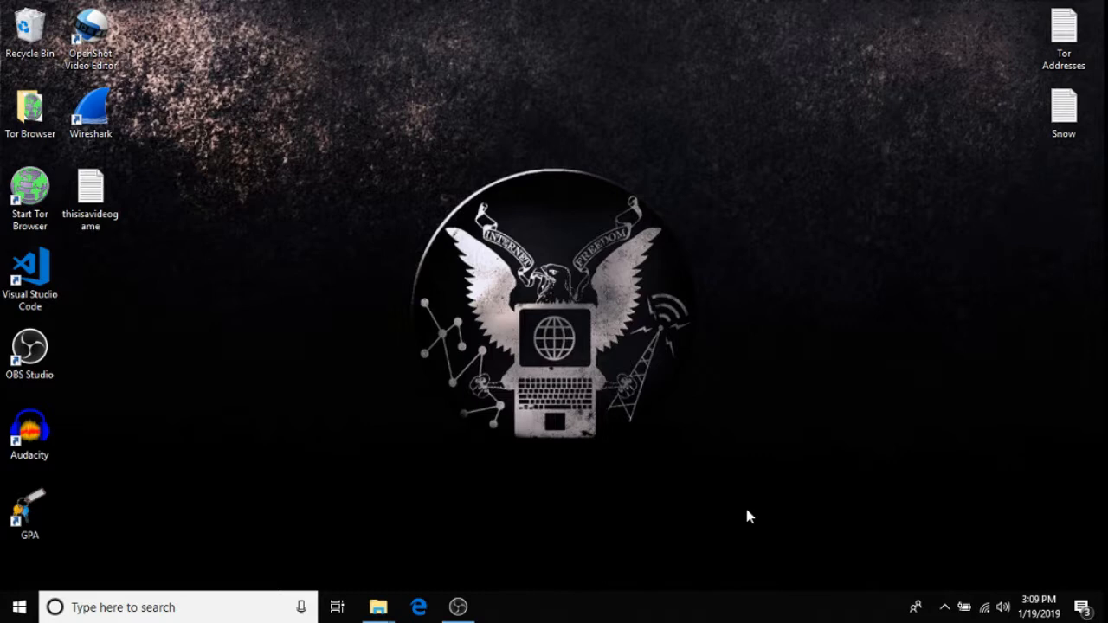
Select the thisisavideogame file on the desktop and bring up its context menu to delete it
left_click(90, 194)
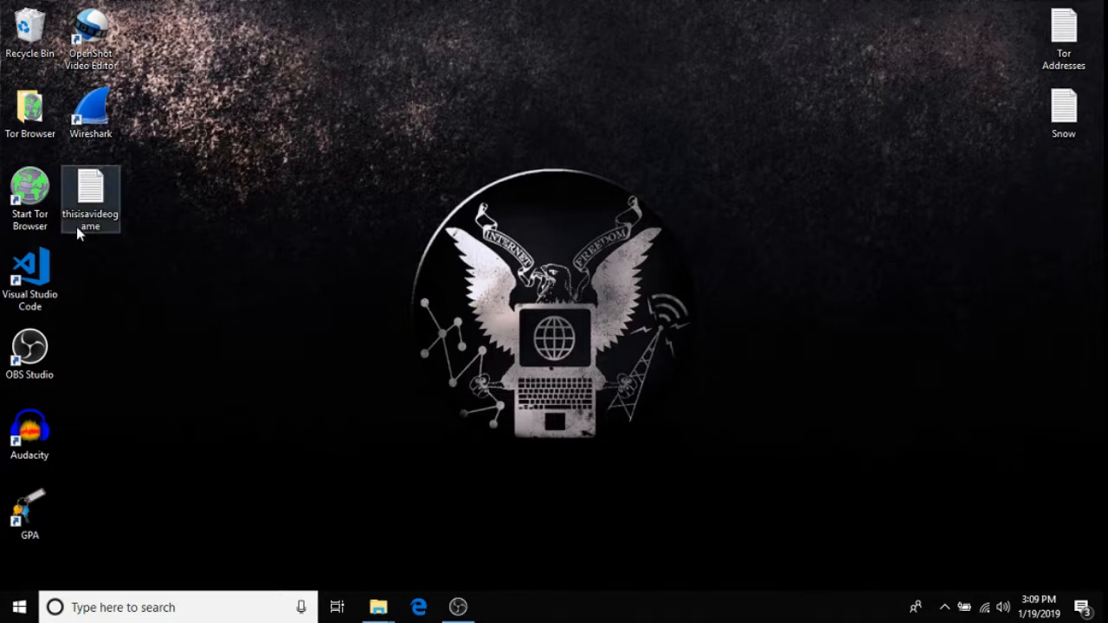
right_click(90, 199)
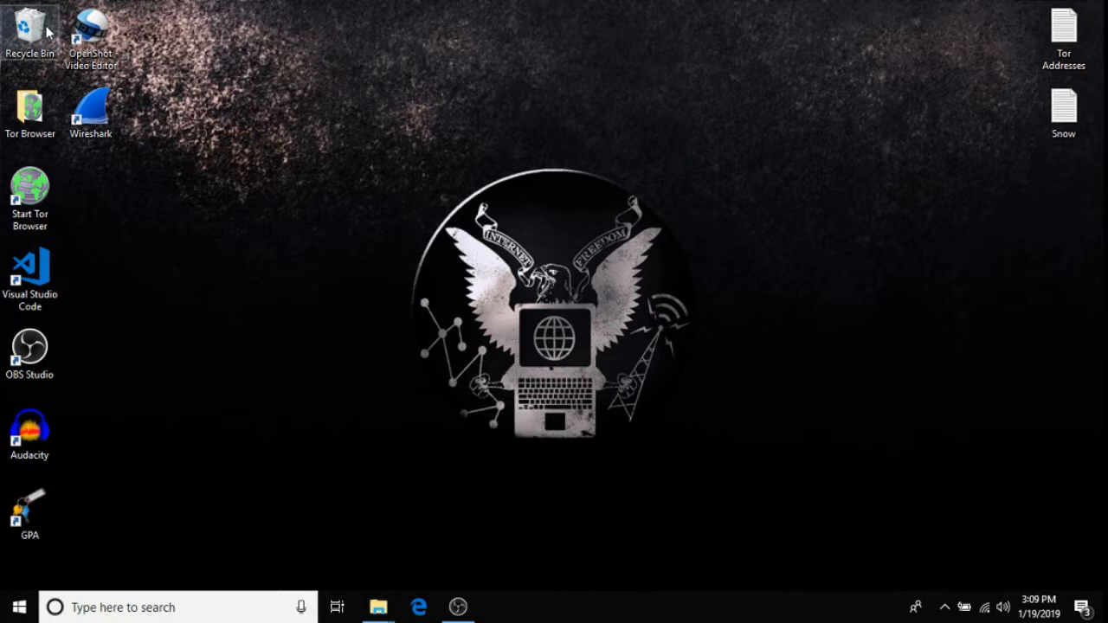
mouse_move(31, 30)
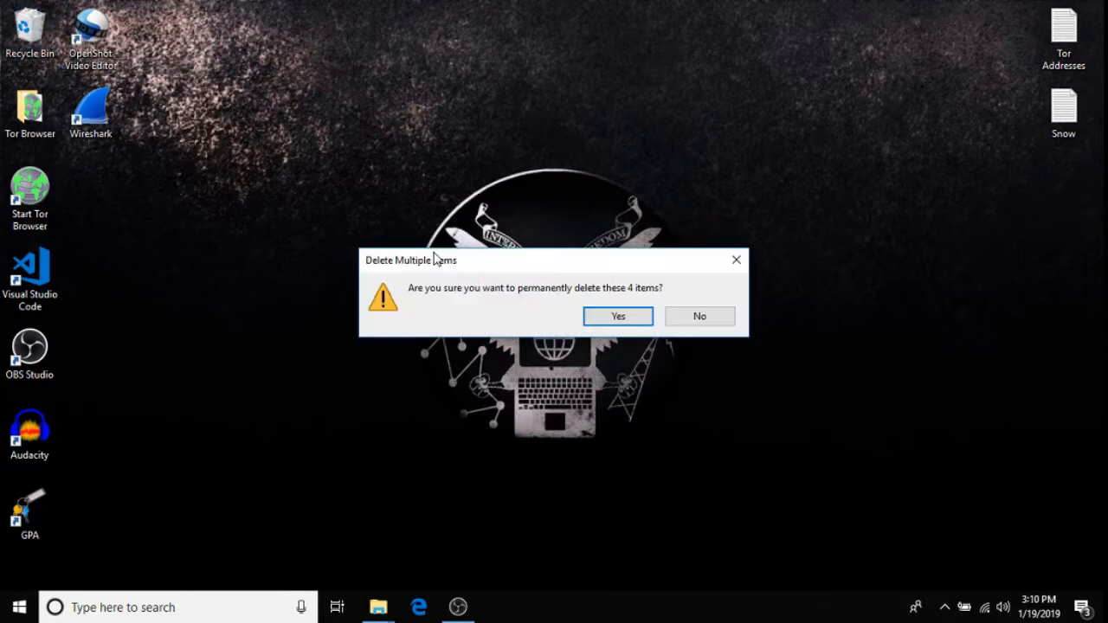
Search for cmd and bring up Command Prompt's options to run it as administrator
left_click(617, 316)
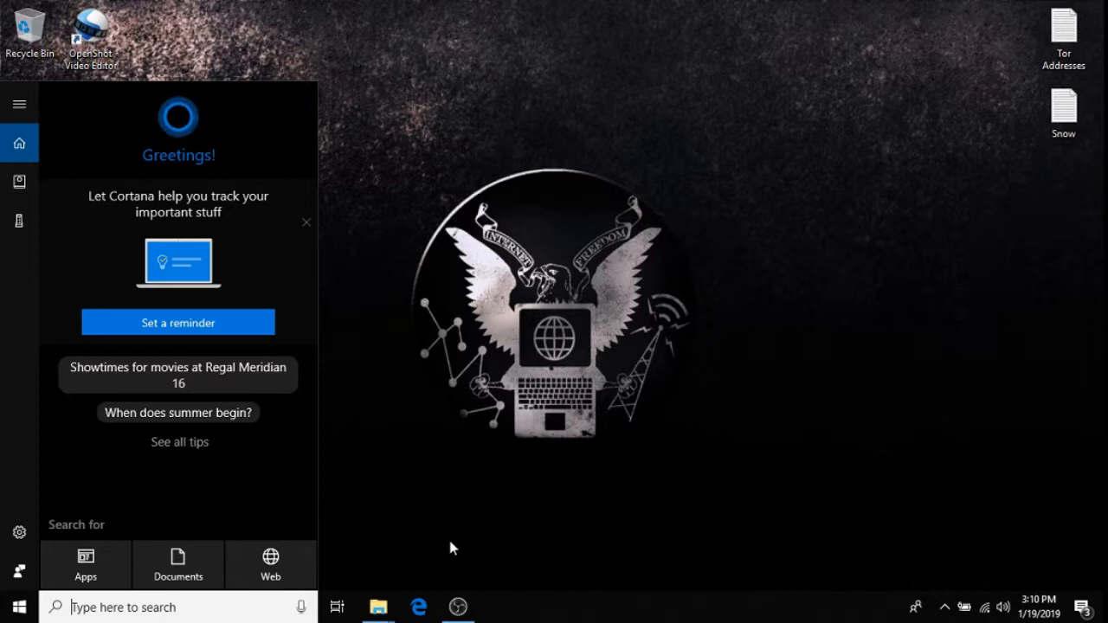
type("cmd")
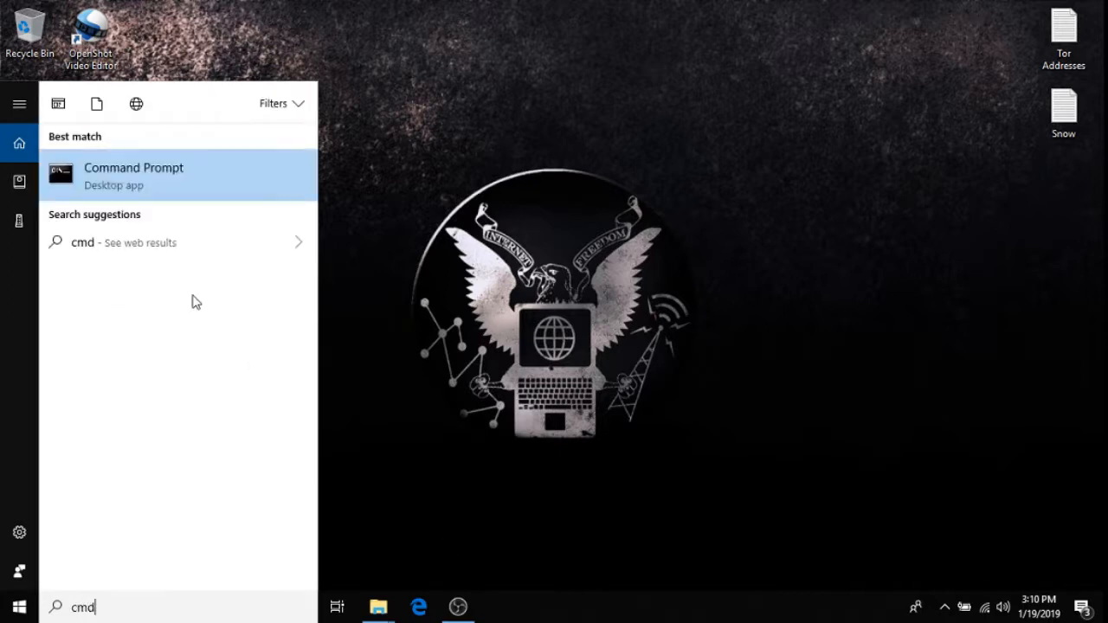
mouse_move(145, 182)
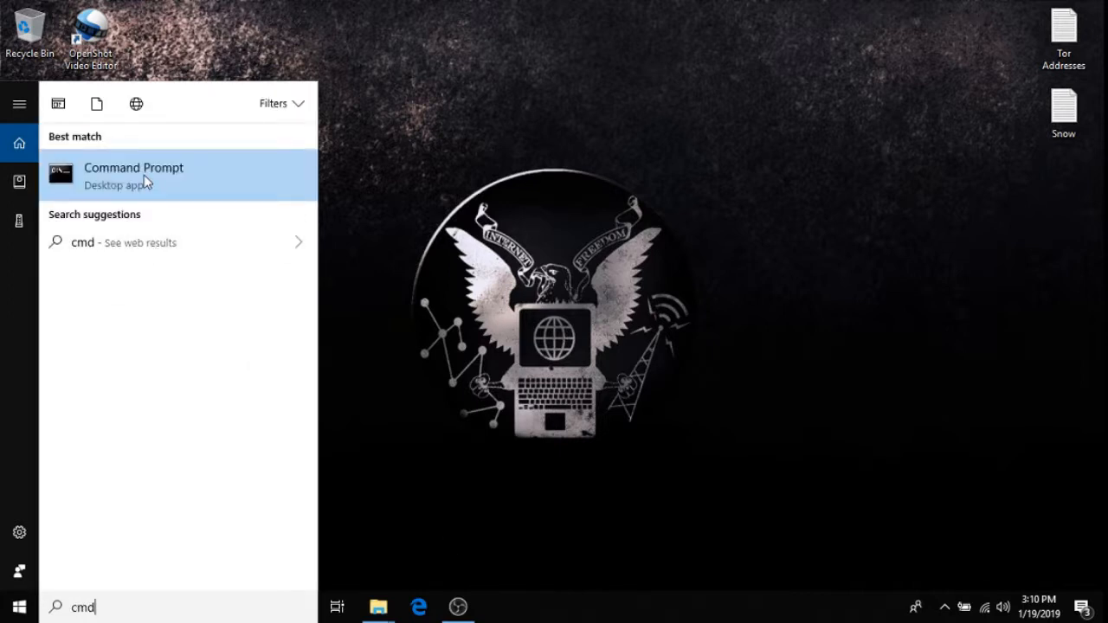
right_click(134, 173)
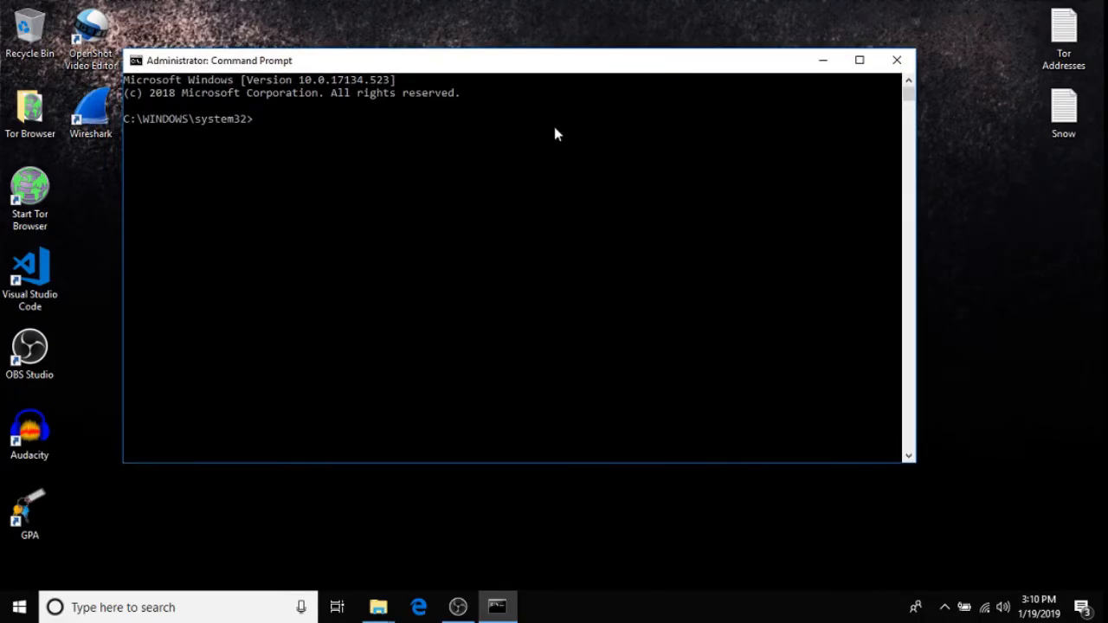
mouse_move(461, 202)
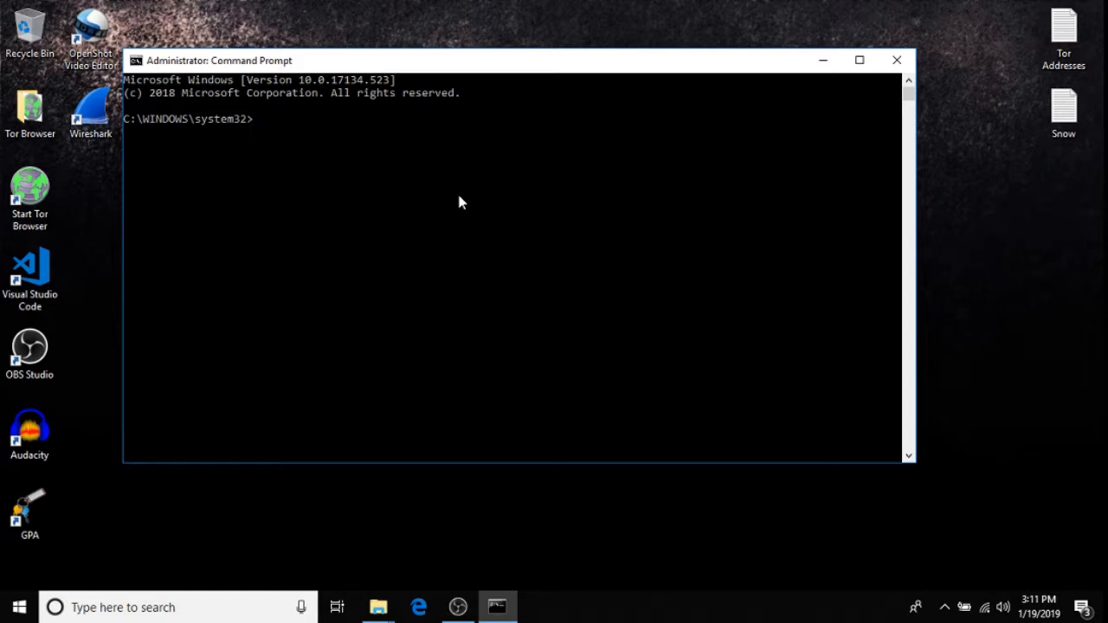
Change directory to \Users\jonda\Desktop\ and clear the screen with cls
type("cd")
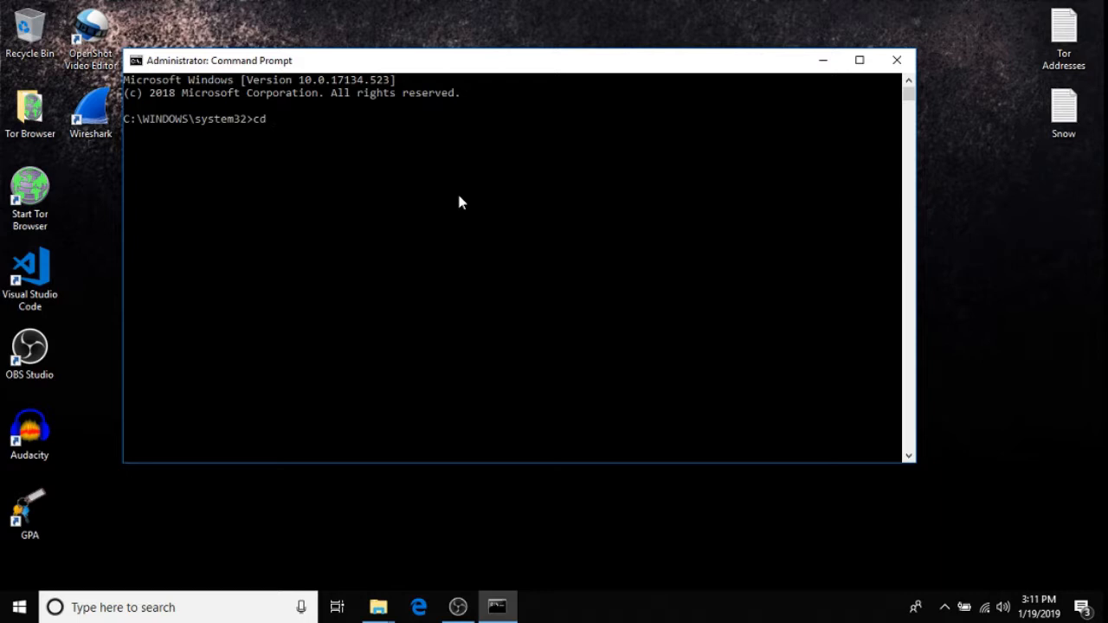
type("\\")
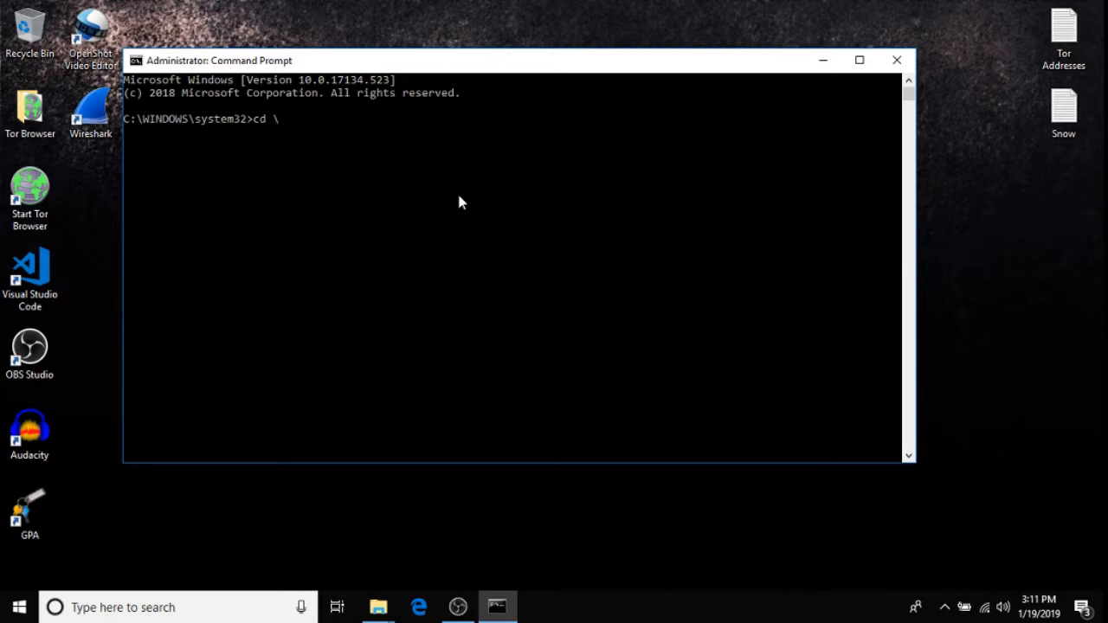
type("Us")
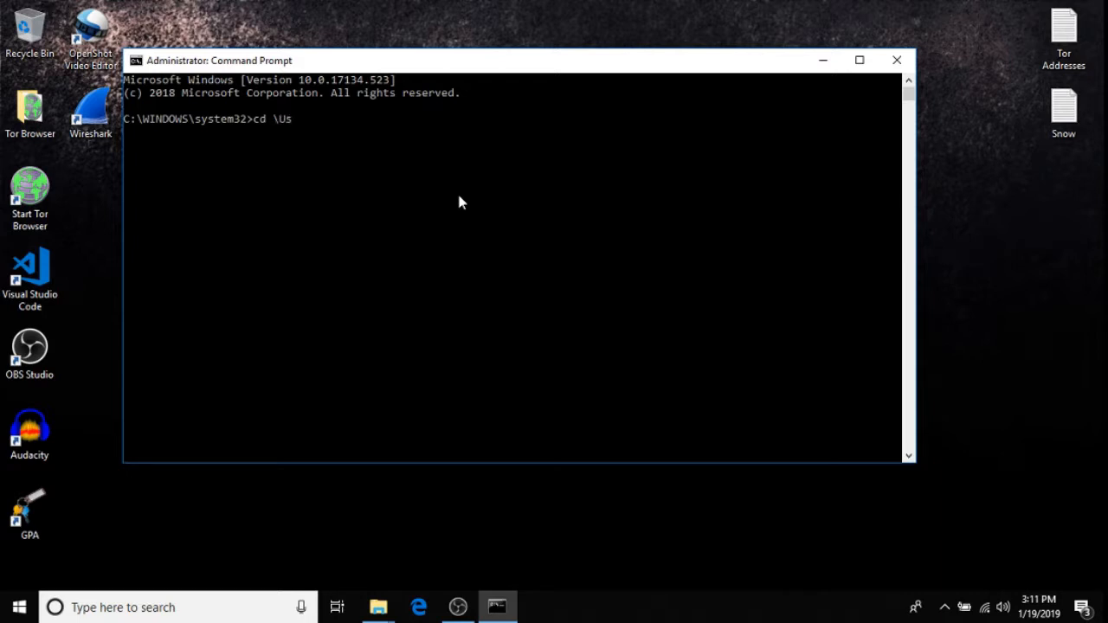
type("ers\\")
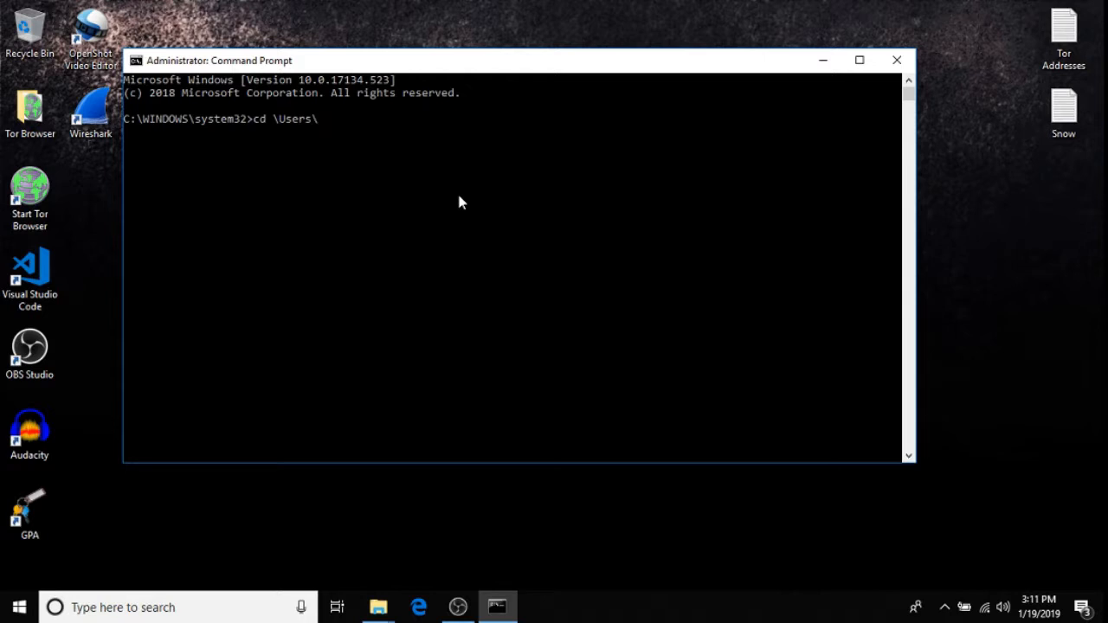
type("jon")
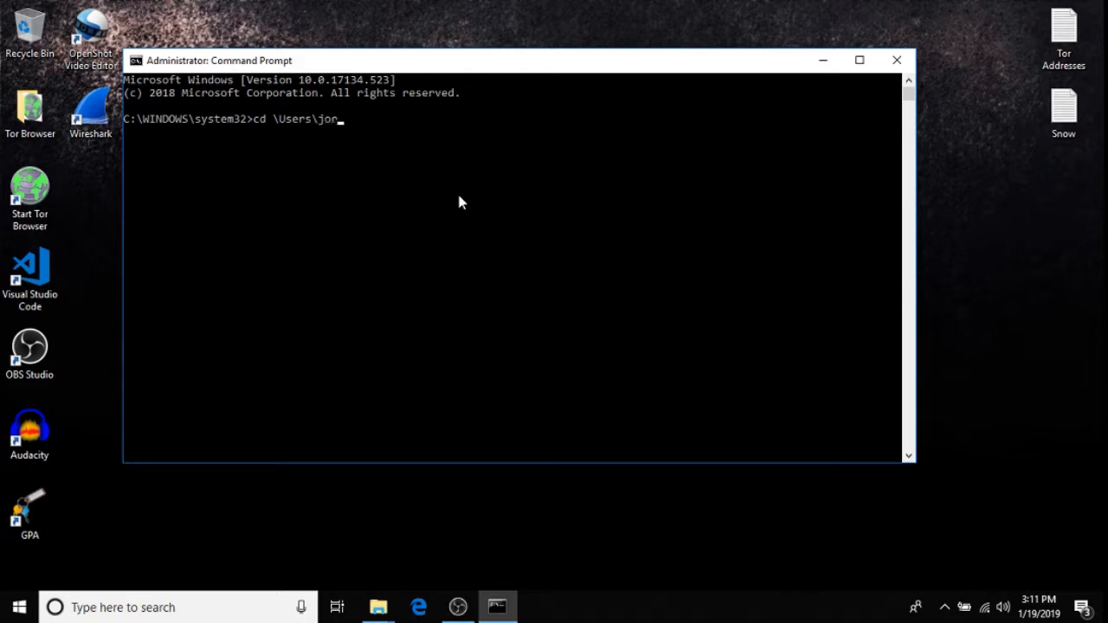
type("da\\")
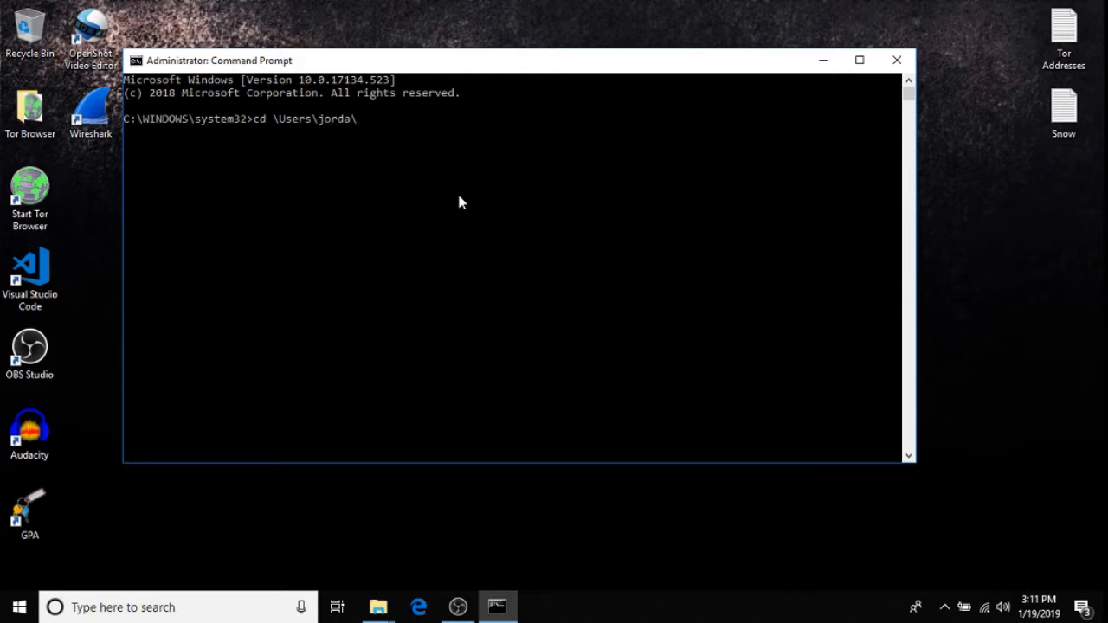
type("Deskto")
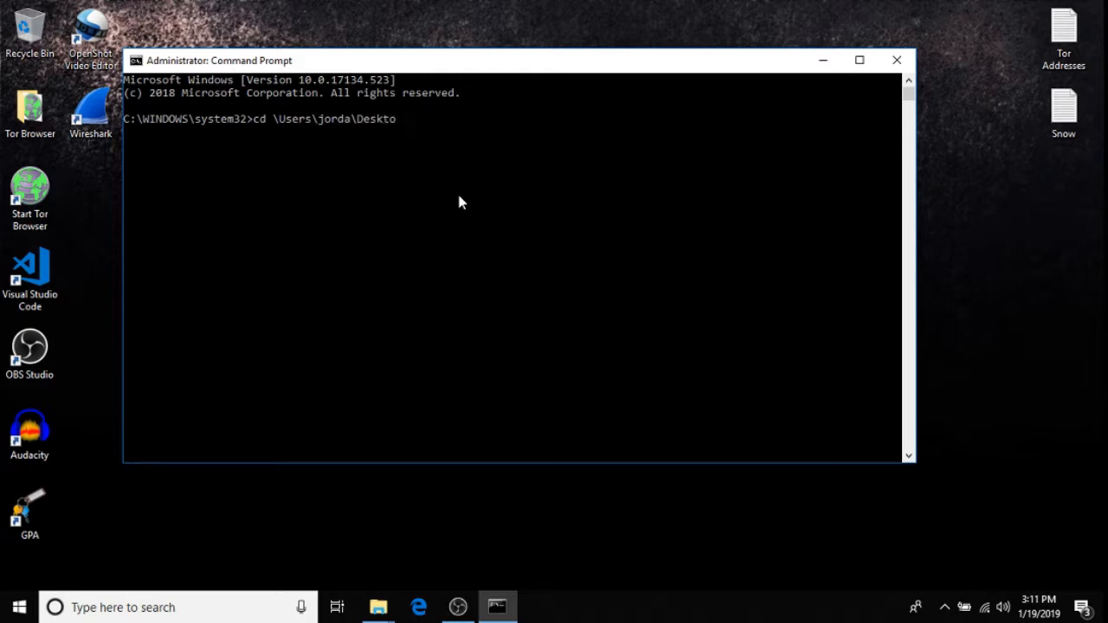
type("p\\")
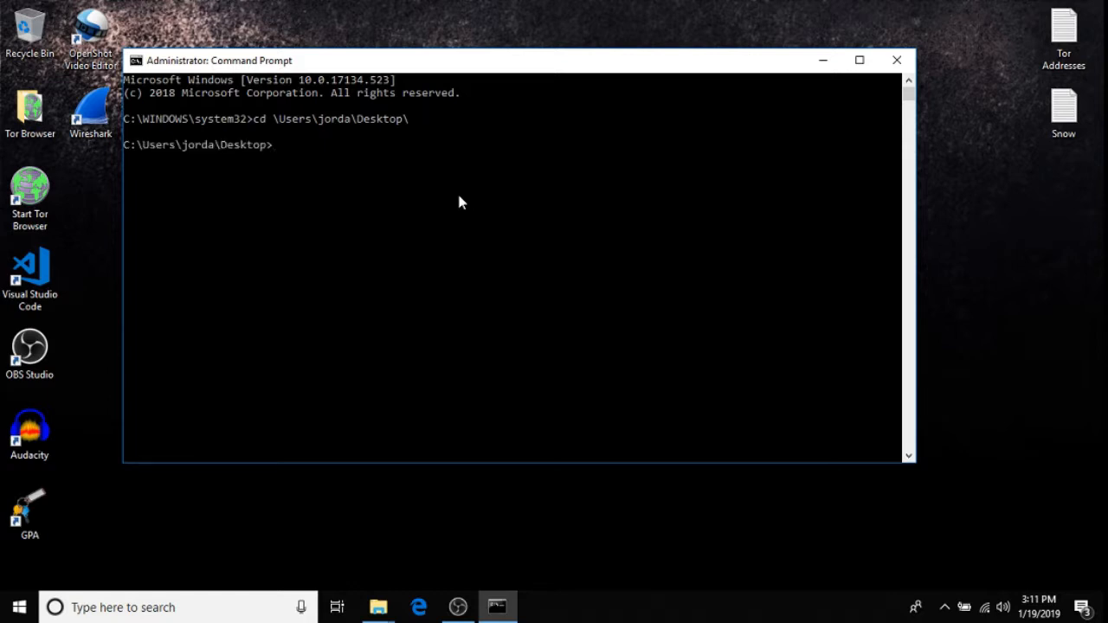
type("cls")
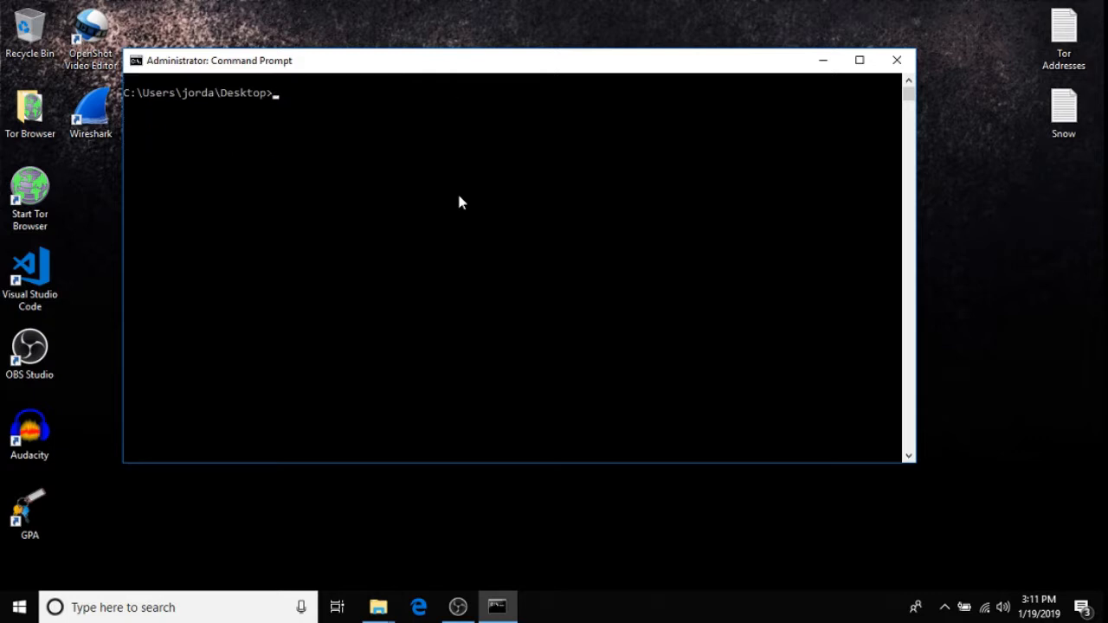
Run the color command to turn the console text green
type("color")
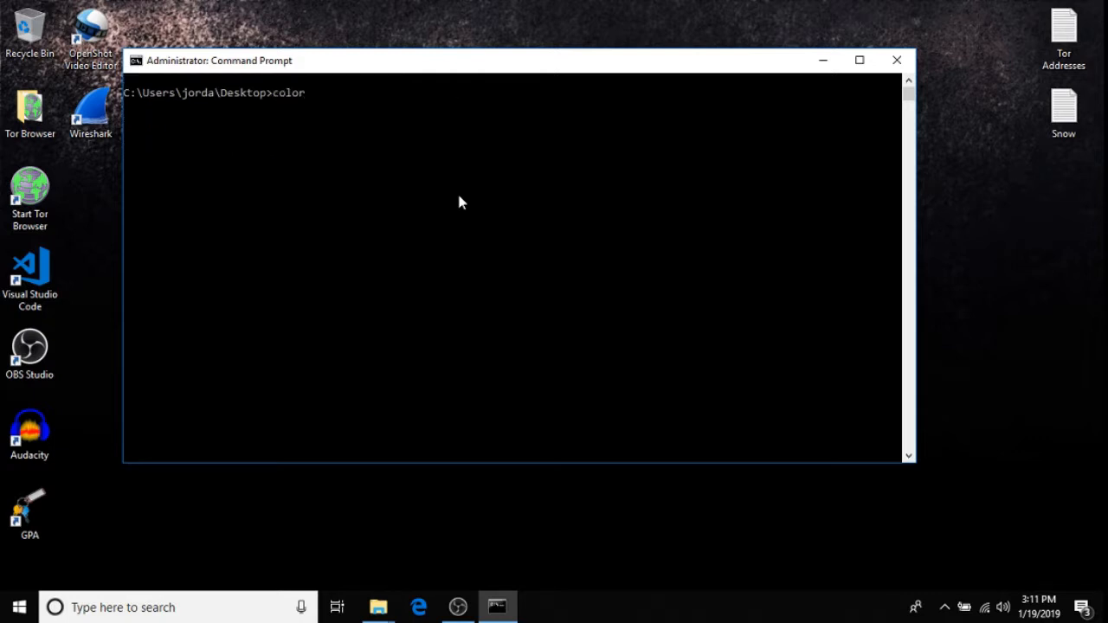
key("enter")
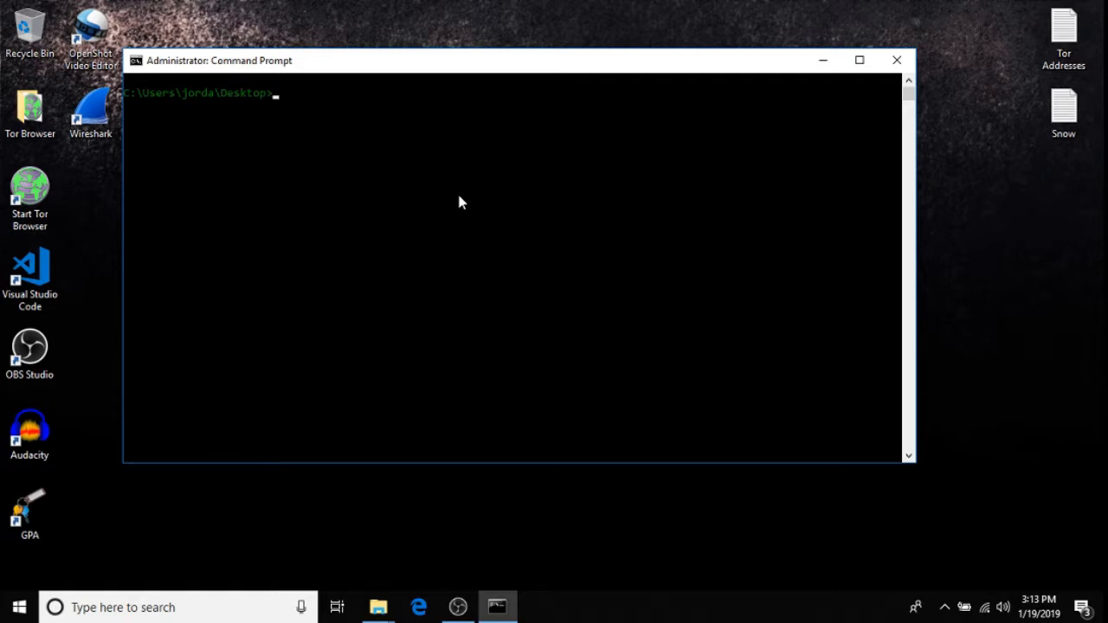
Type notepad videogame.txt:virus.txt at the prompt, correcting the mistyped extension
type("not")
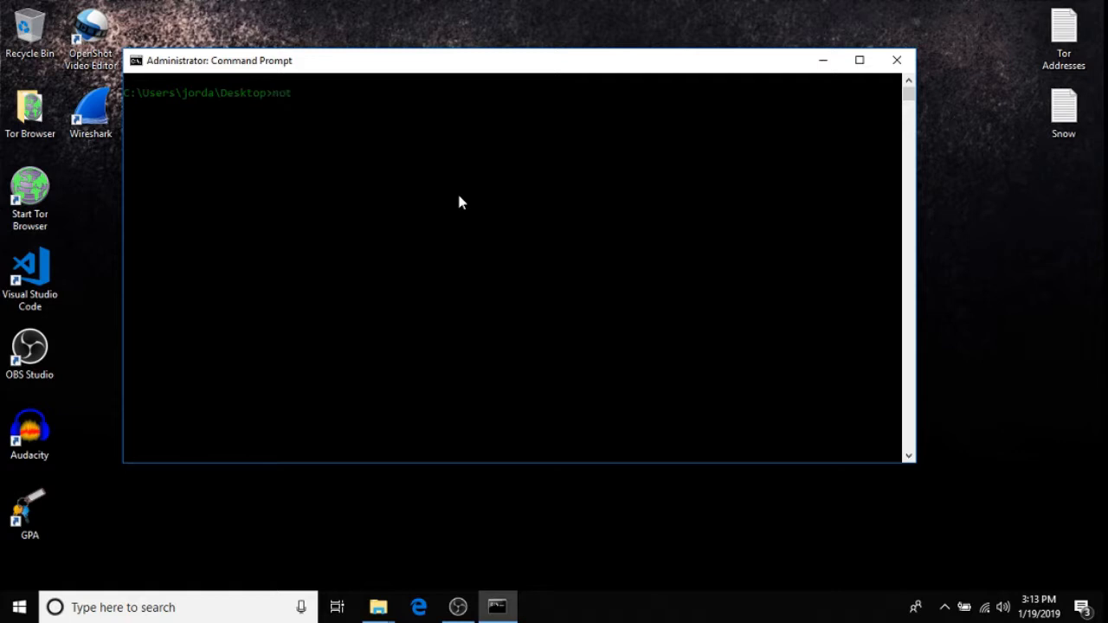
type("epad")
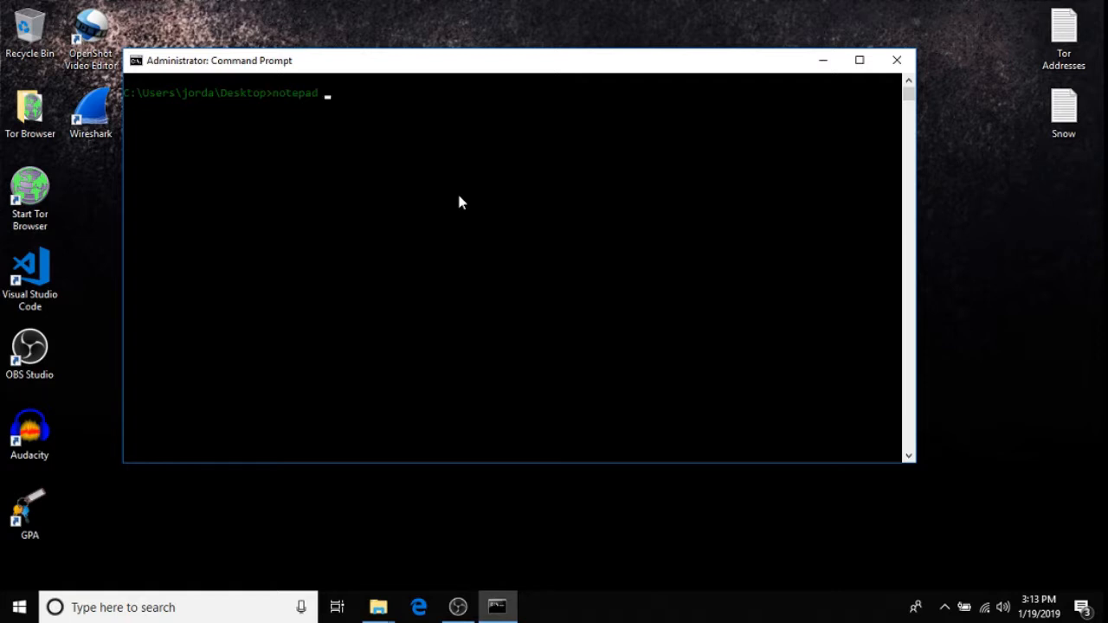
type("video")
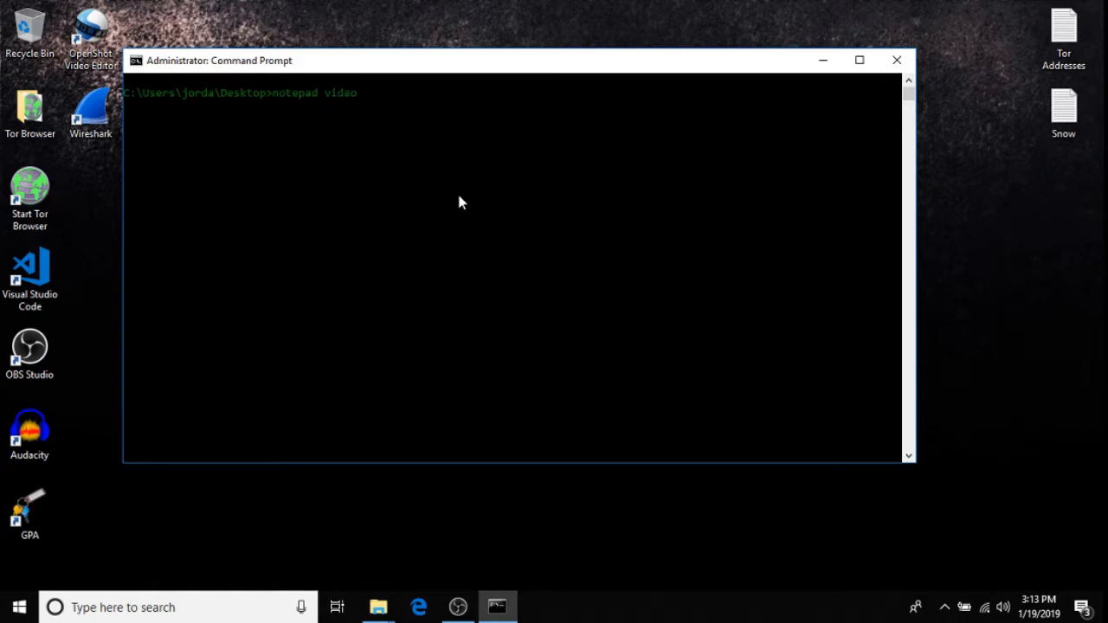
type("game")
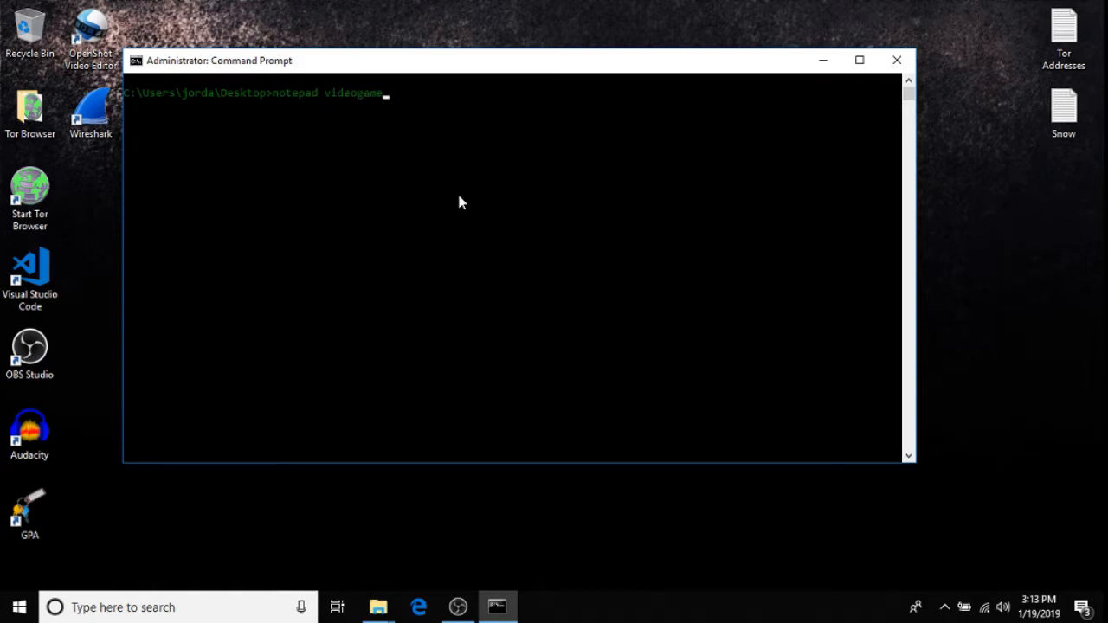
type(".txt:")
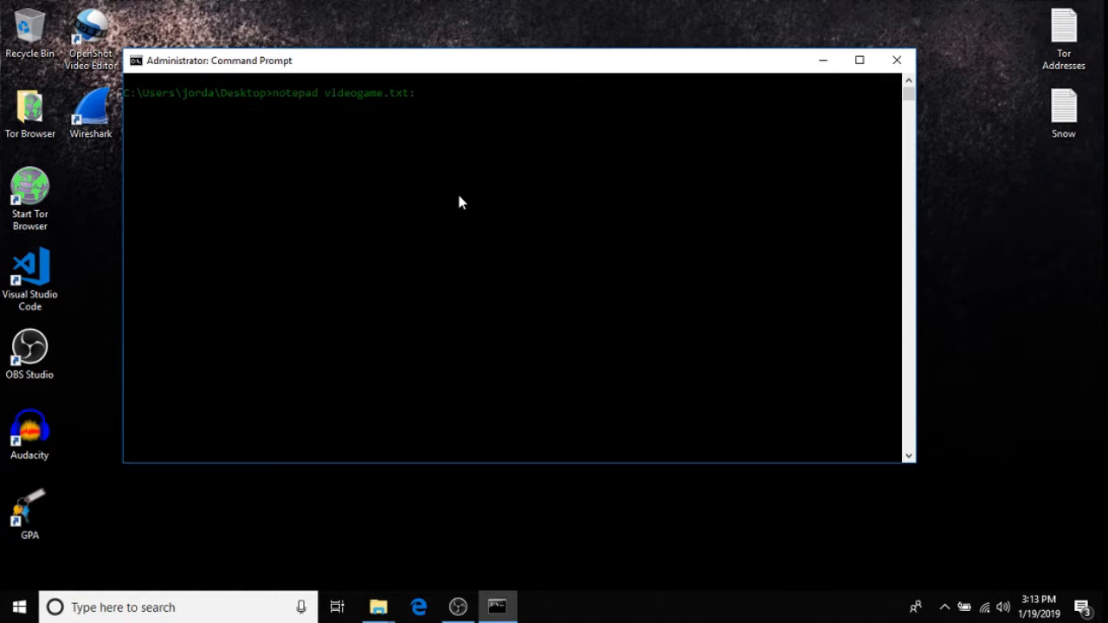
mouse_move(360, 98)
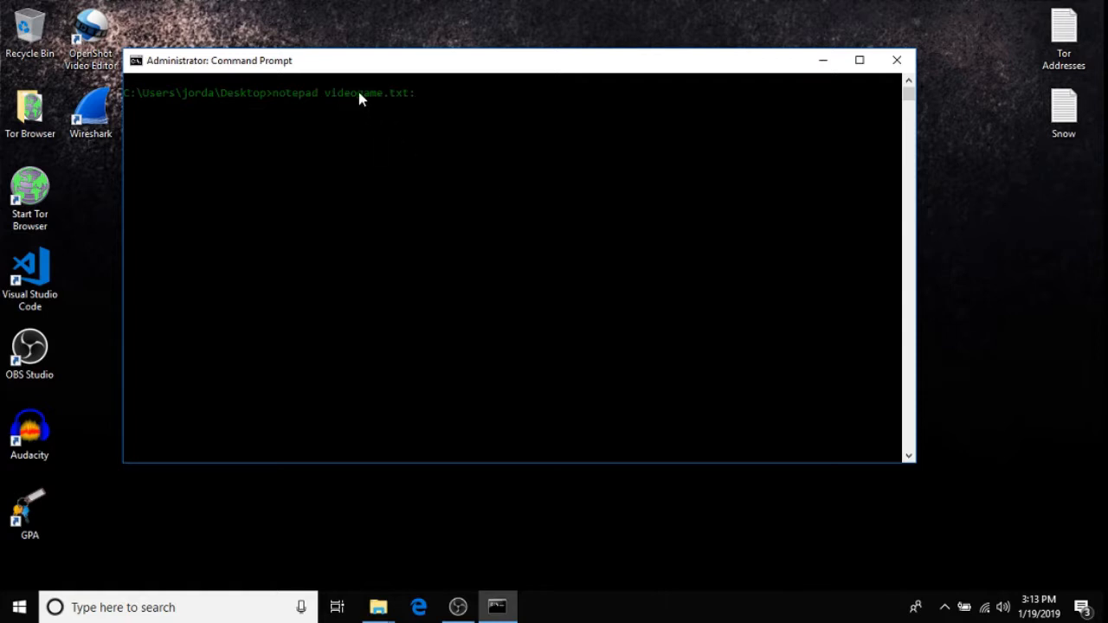
mouse_move(333, 104)
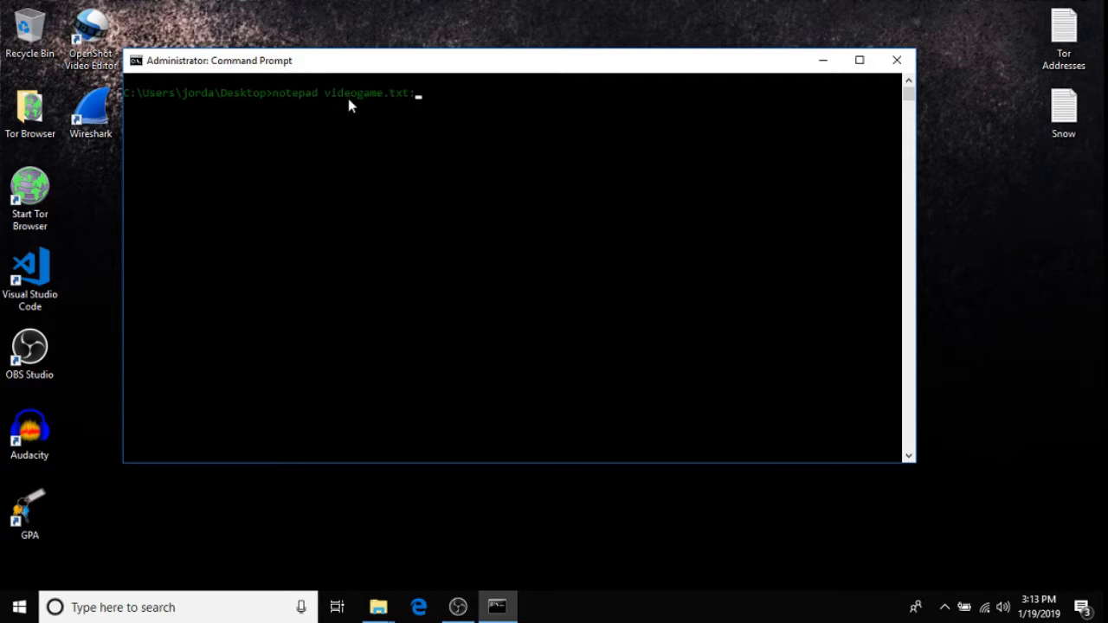
mouse_move(472, 131)
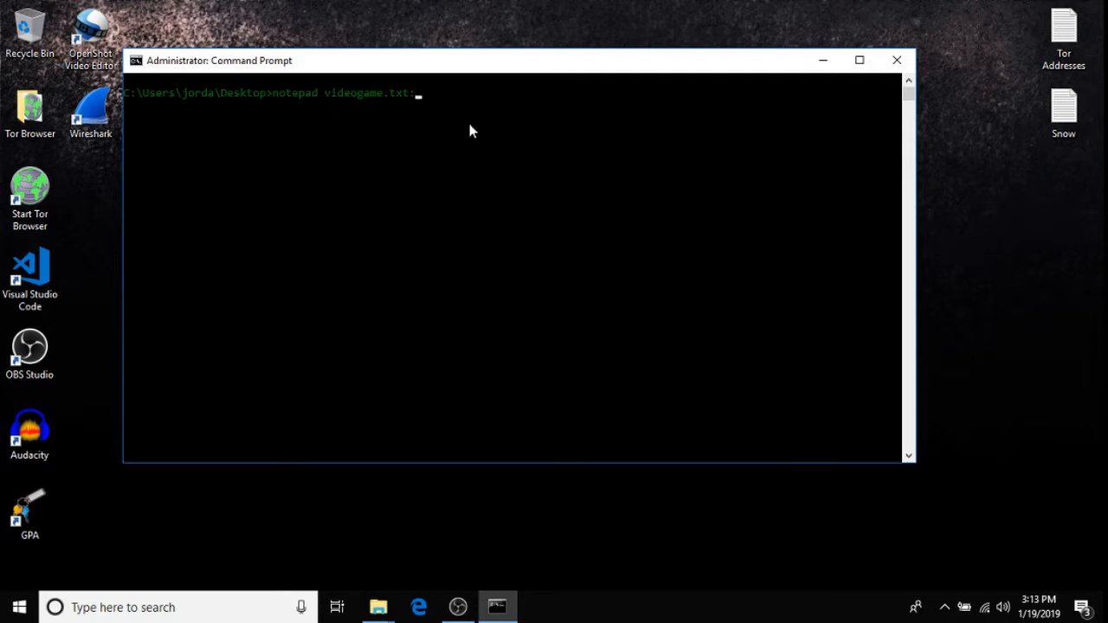
type("virus")
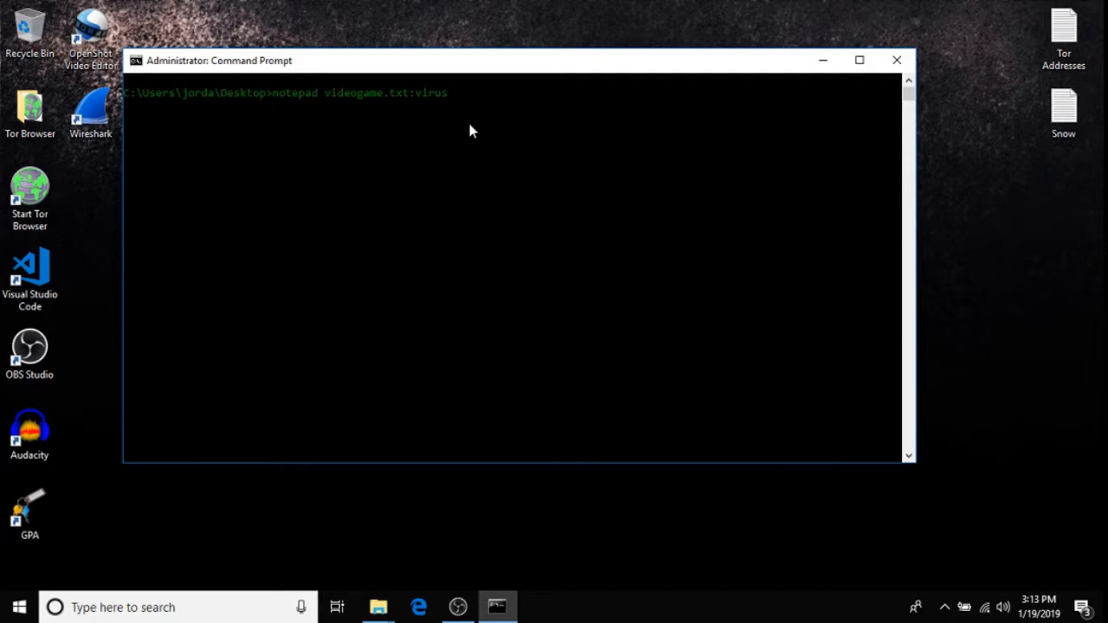
type(".txt")
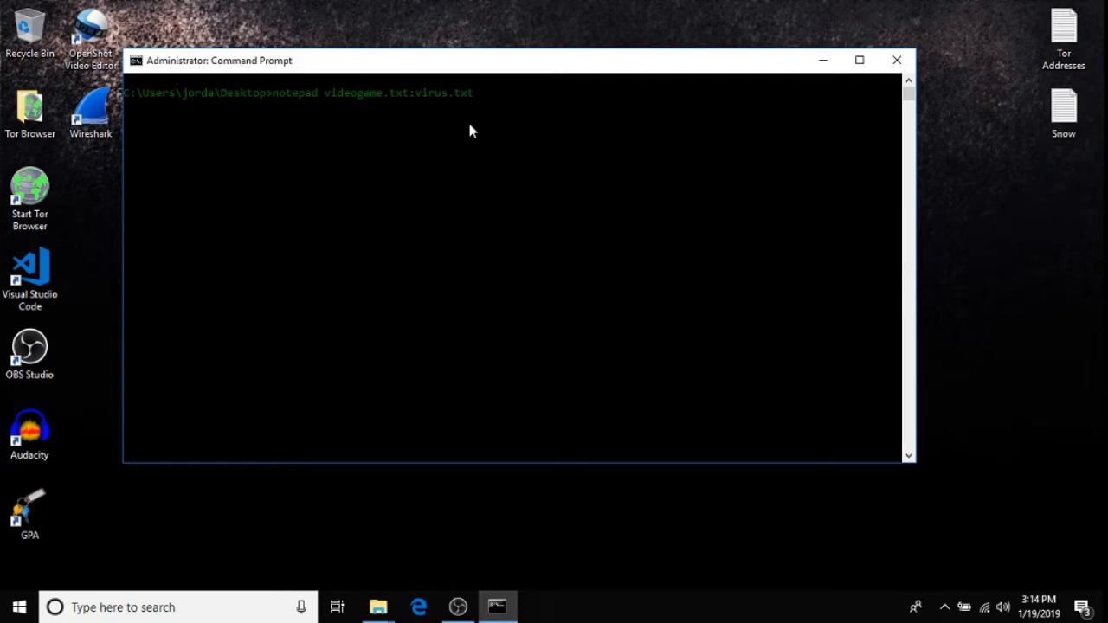
key("backspace")
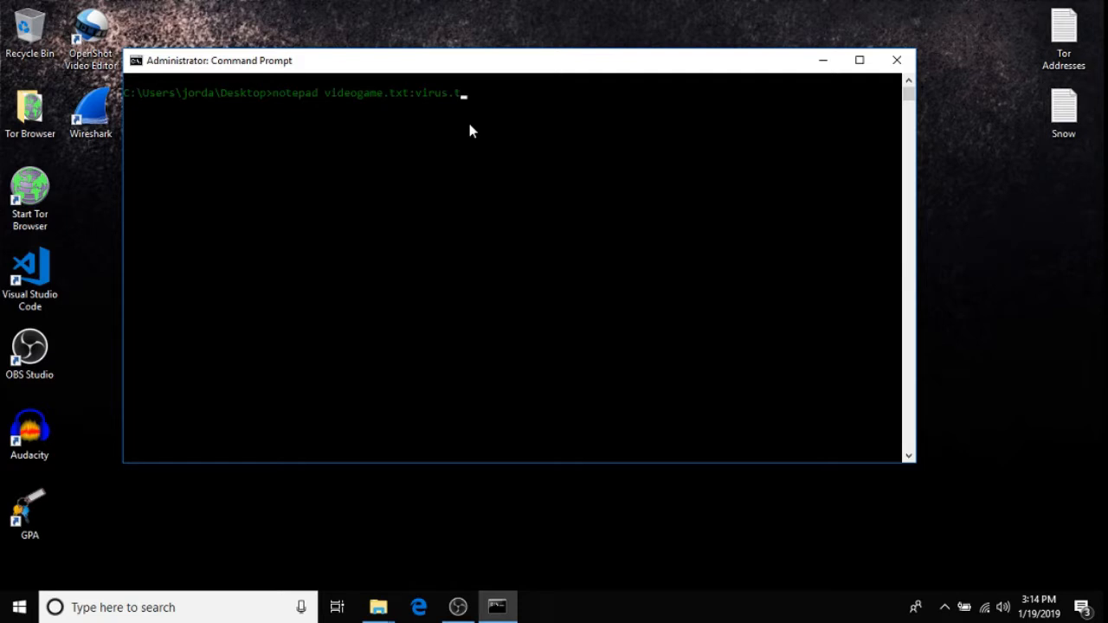
type("exe")
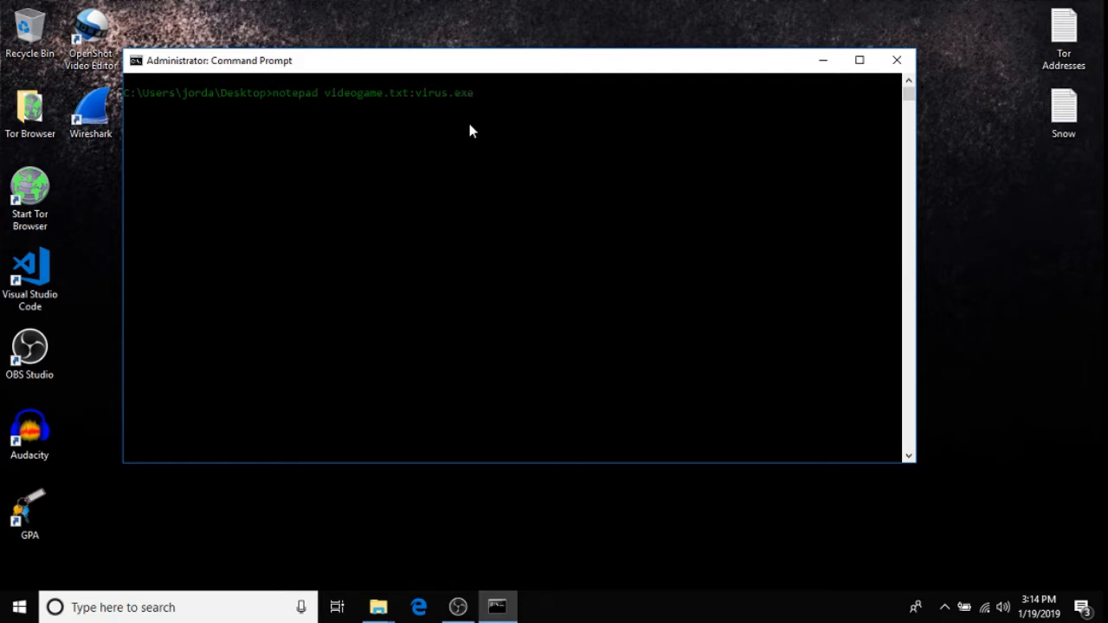
type(".txt")
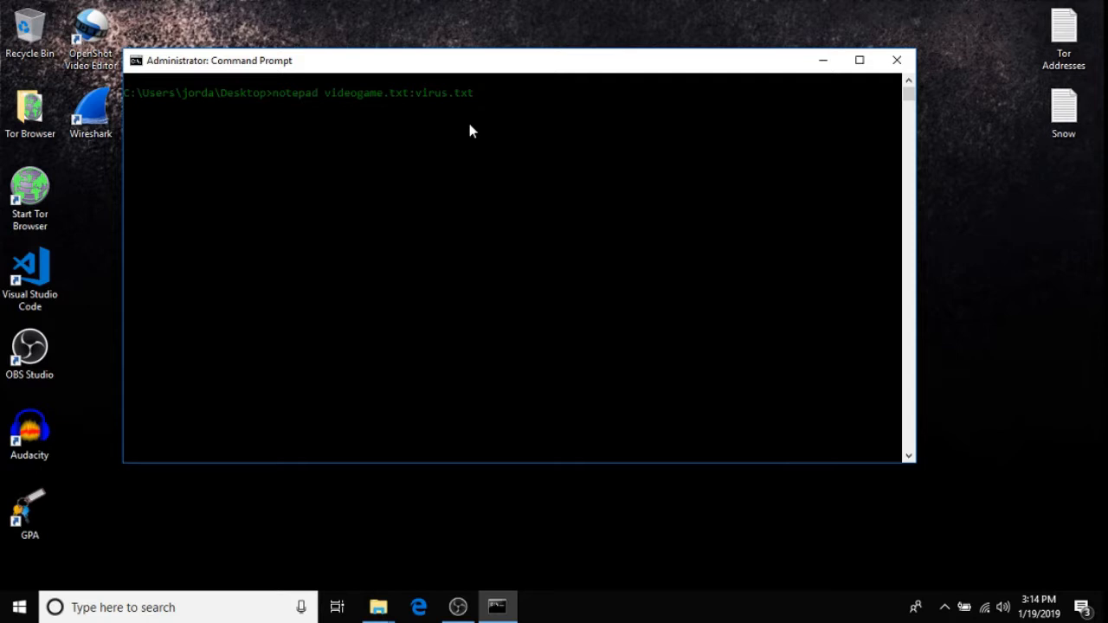
Open the videogame.txt:virus.txt stream in Notepad, agreeing to create the new file
key("enter")
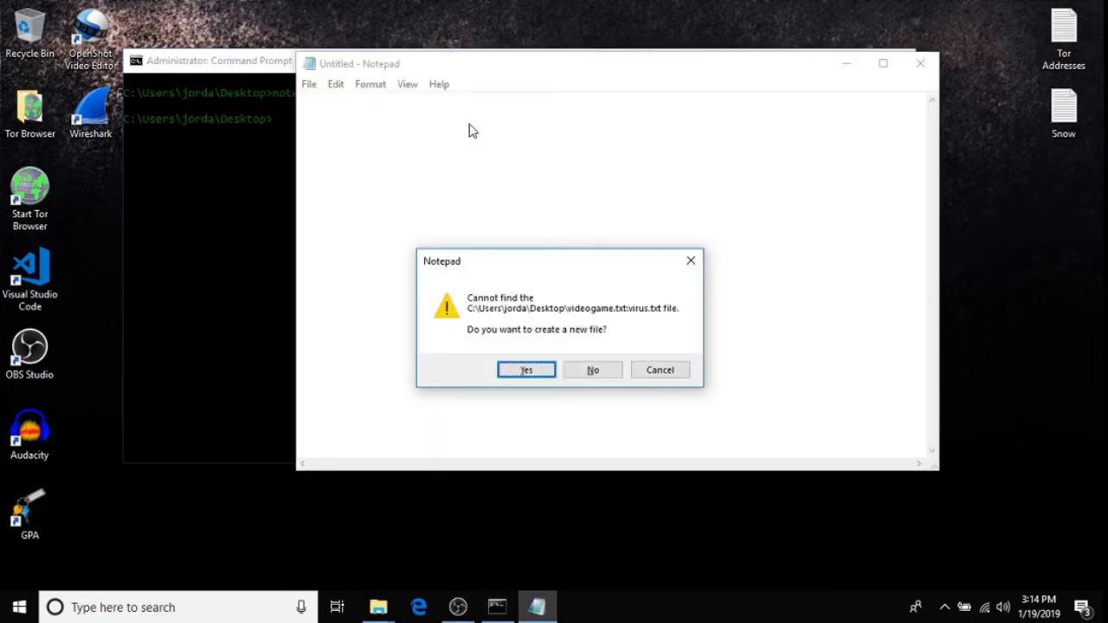
mouse_move(302, 105)
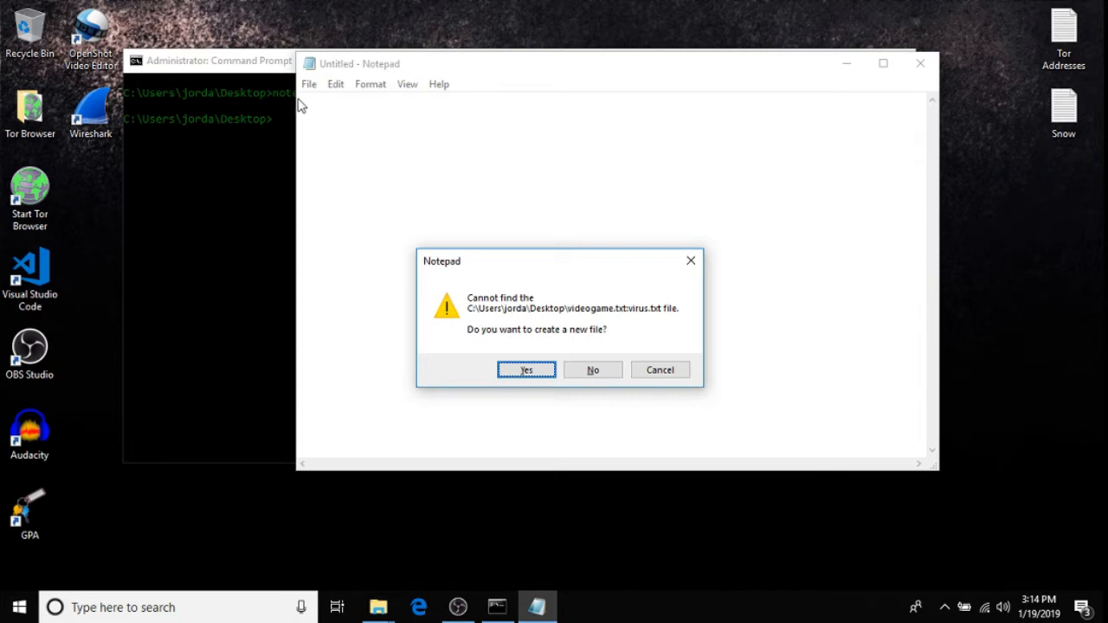
mouse_move(491, 361)
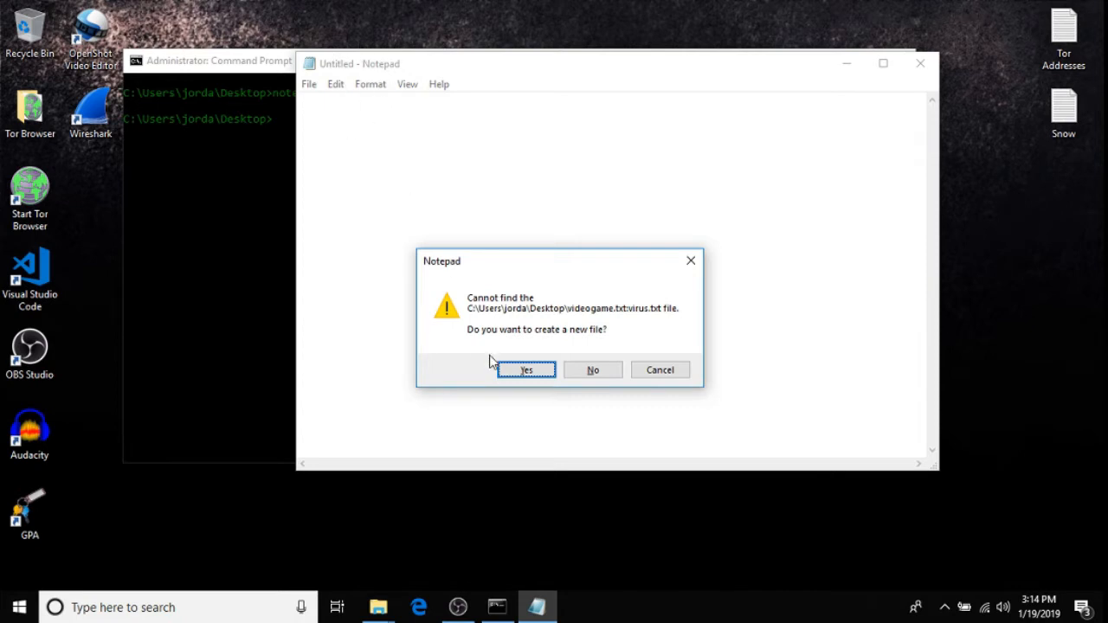
mouse_move(416, 166)
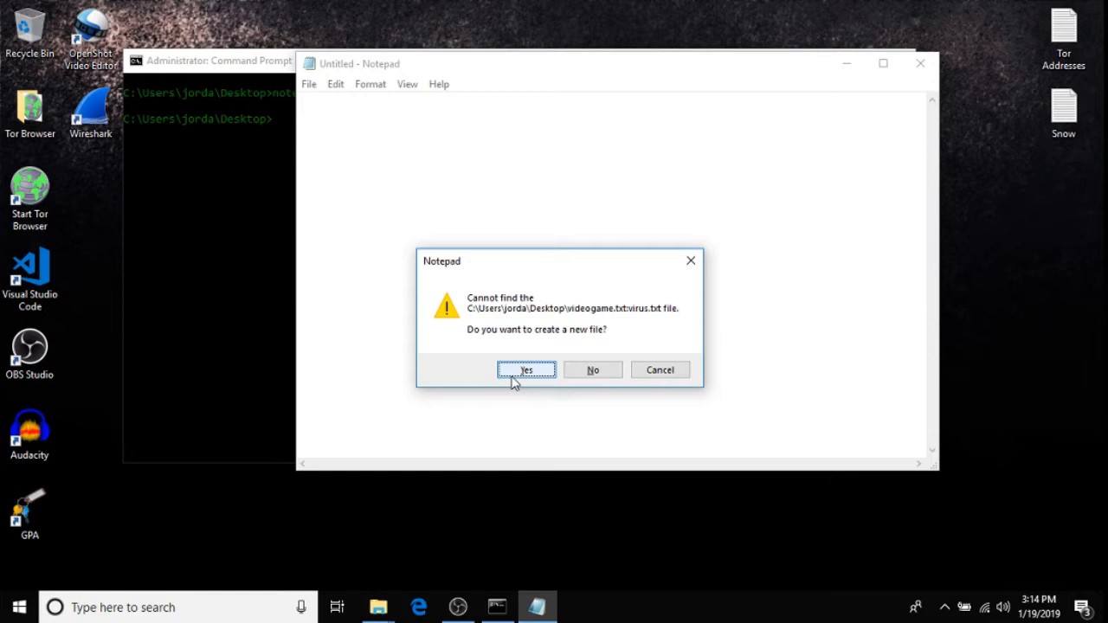
left_click(526, 369)
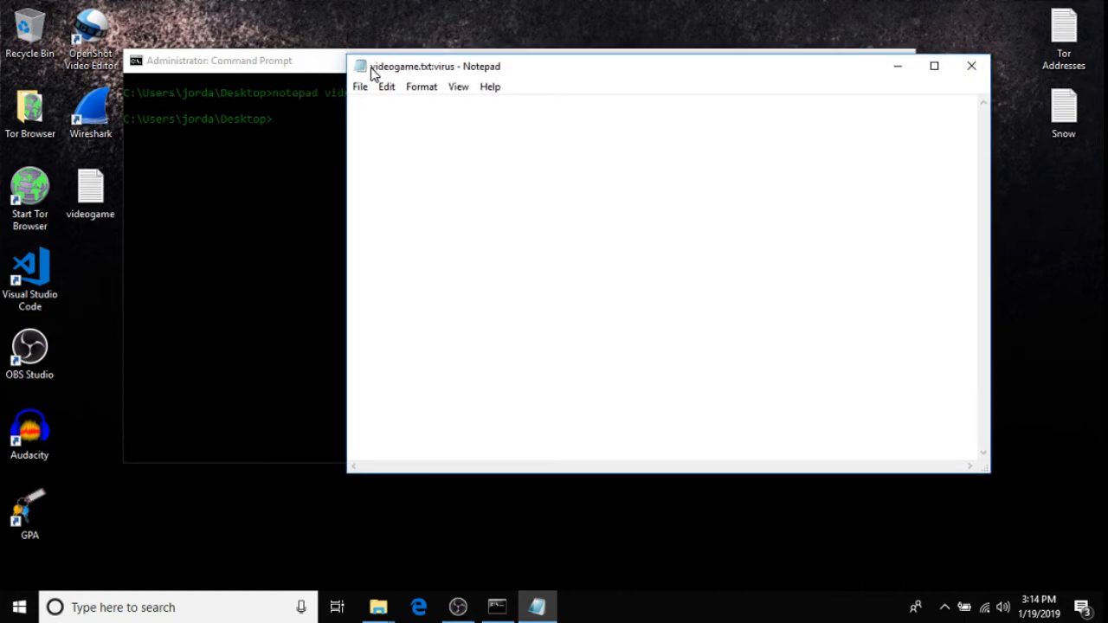
left_click_drag(424, 67, 402, 66)
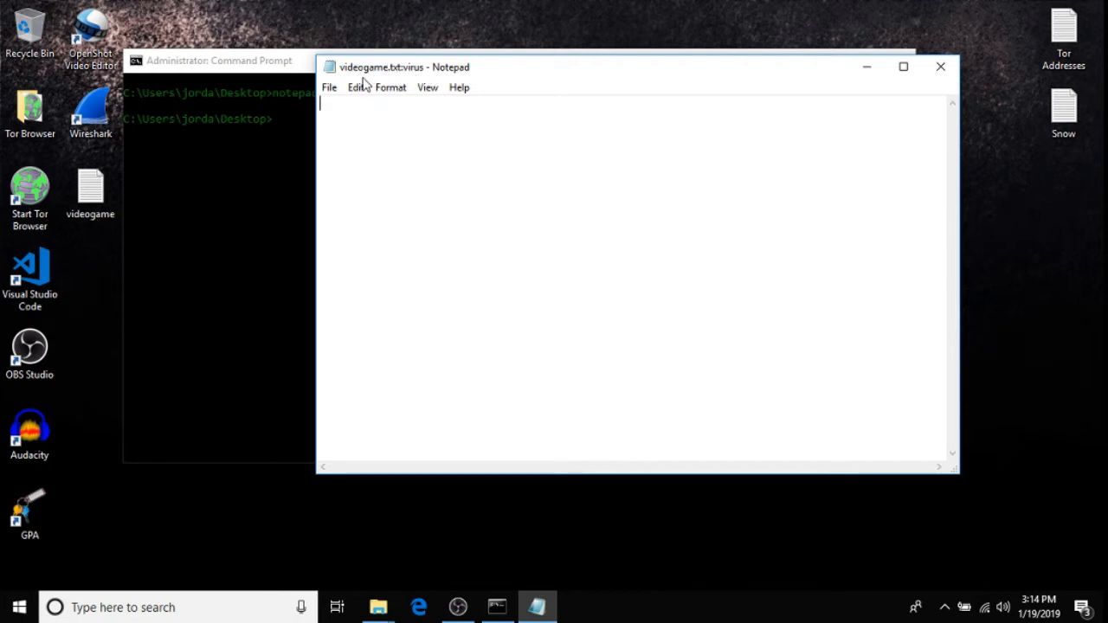
mouse_move(394, 115)
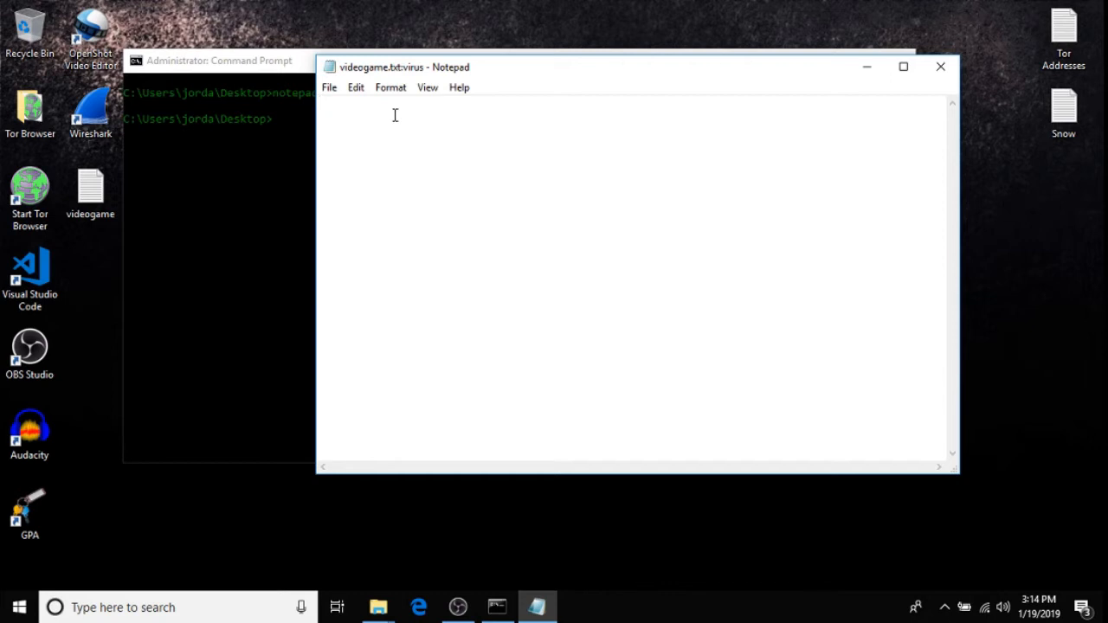
Write "This is a virus, you've been tricked!" and save it to the stream
type("This i")
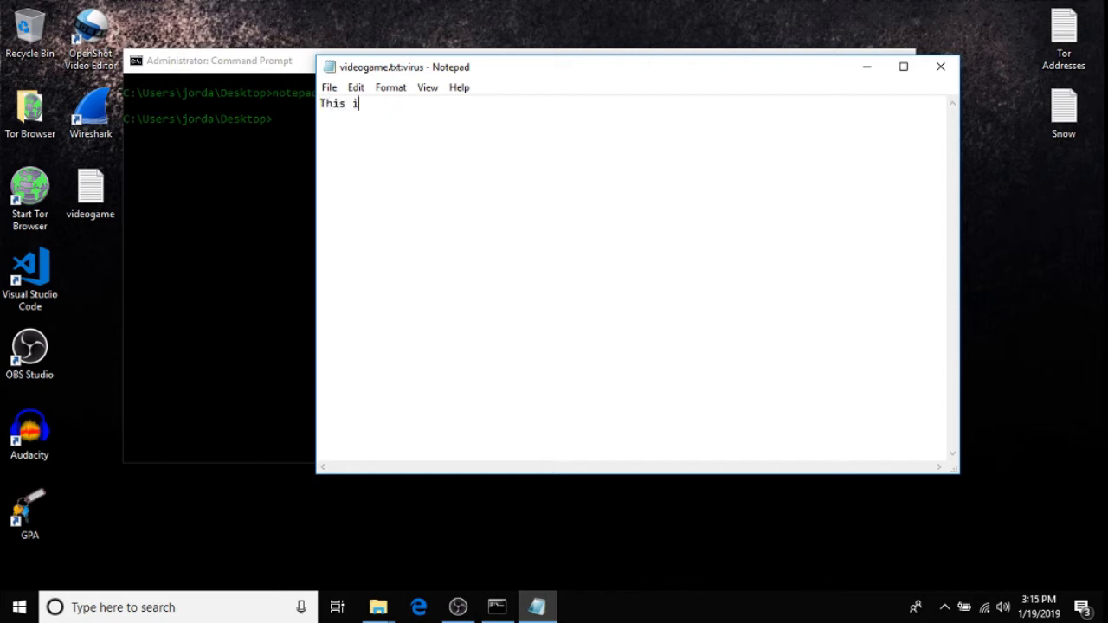
type("s a virus,")
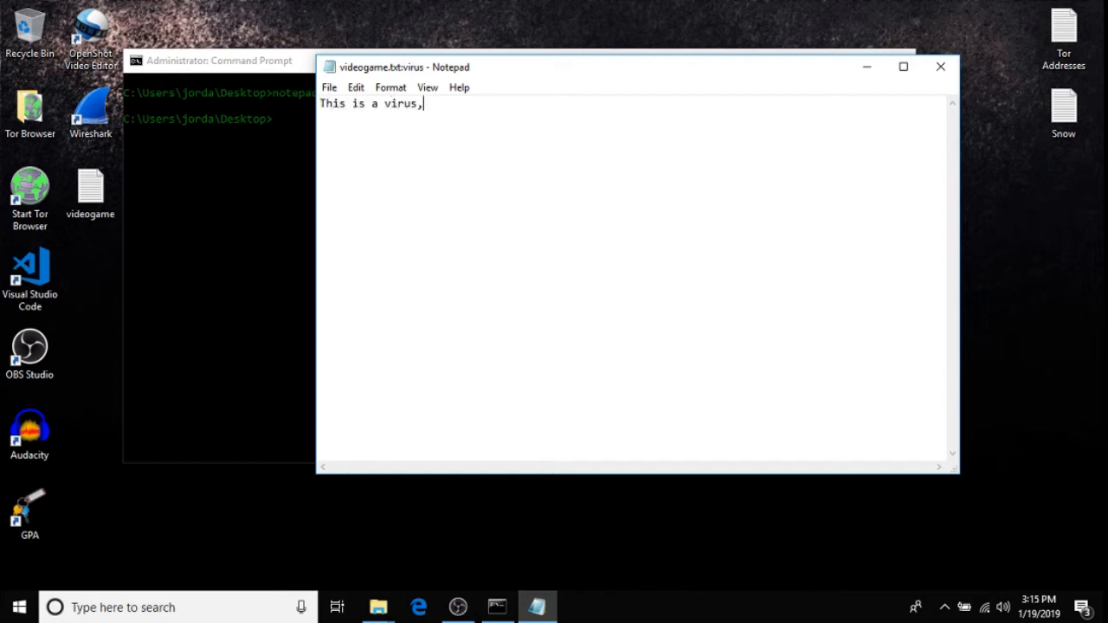
type("you've")
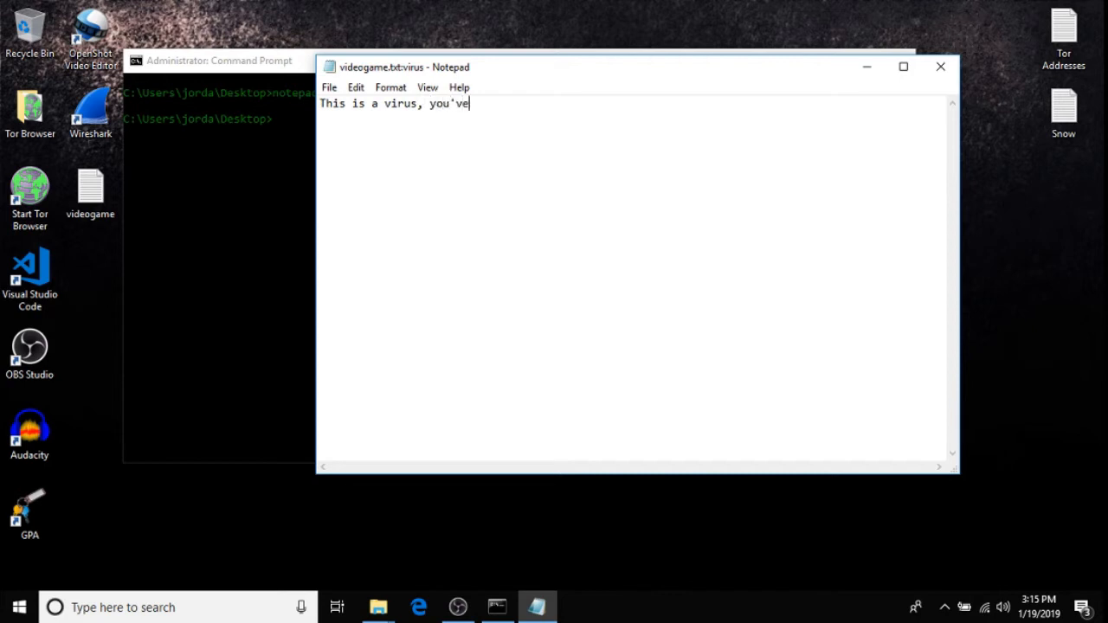
type("been tr")
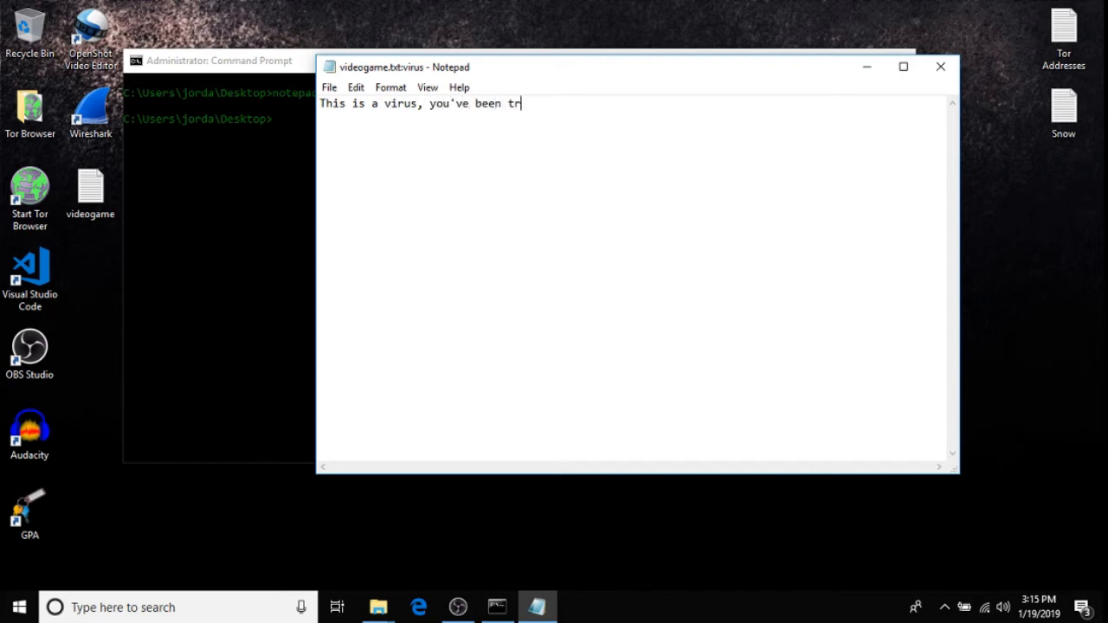
type("icked!")
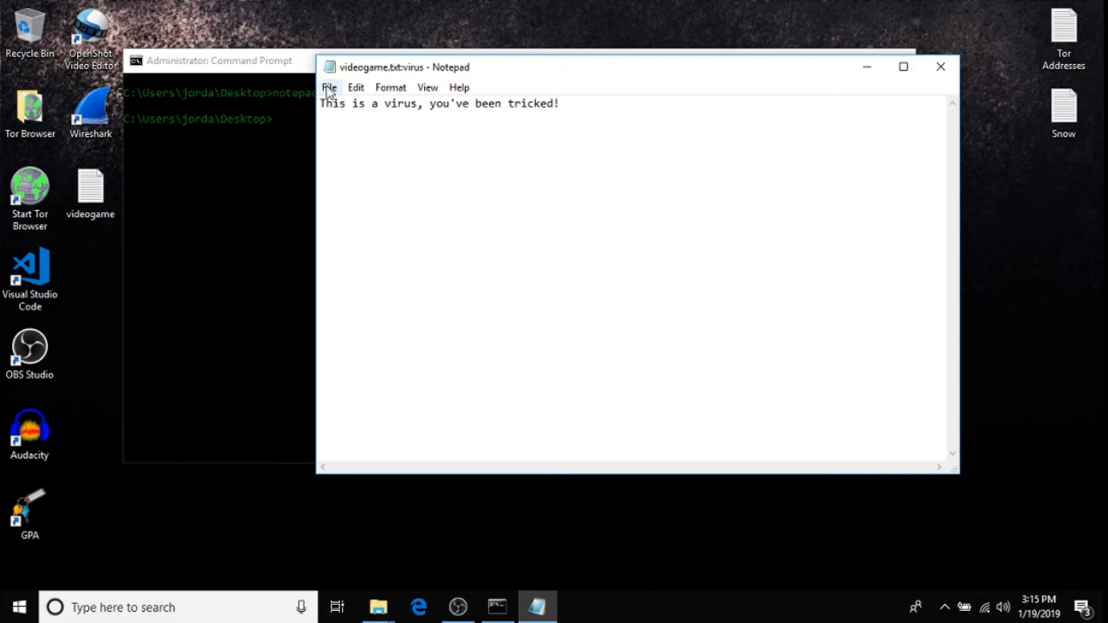
left_click(328, 87)
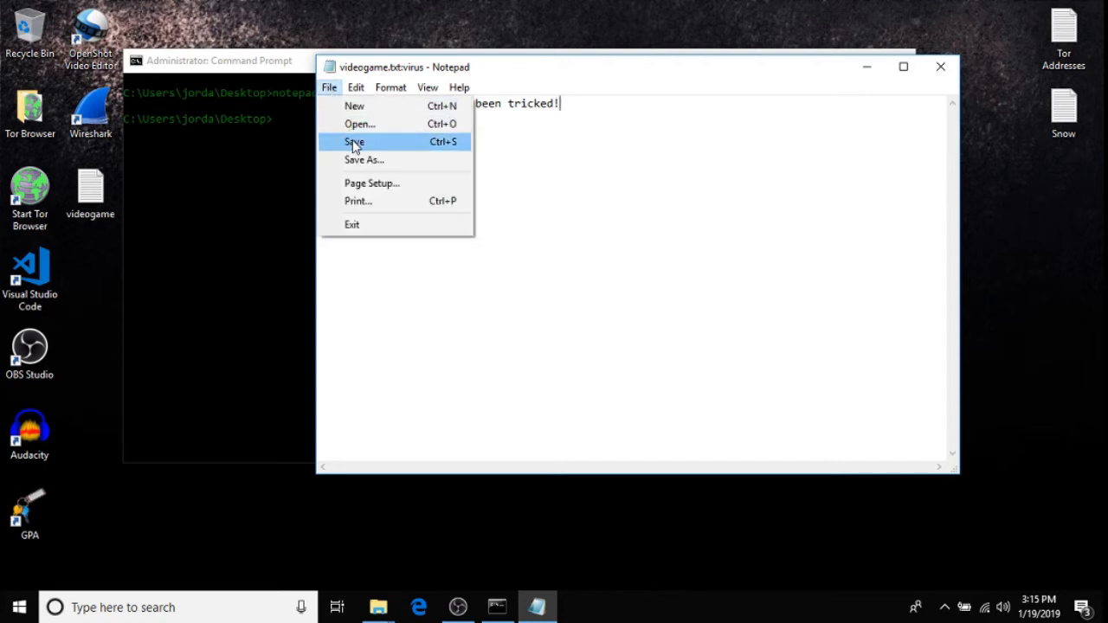
left_click(354, 141)
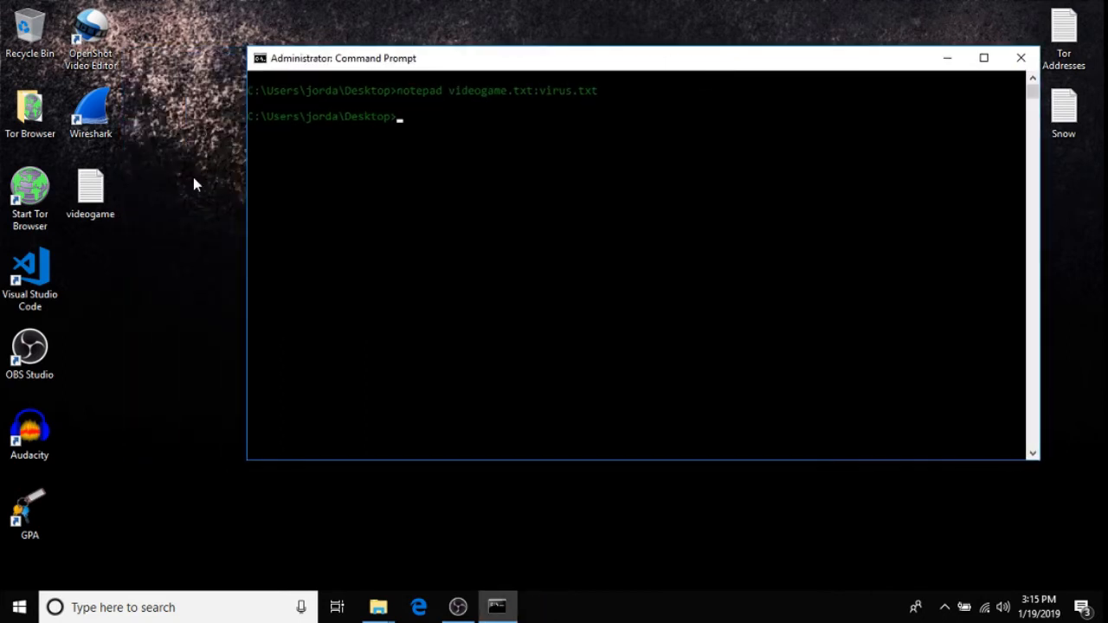
Run dir and highlight videogame.txt's 0-byte size, then type cls
left_click(90, 191)
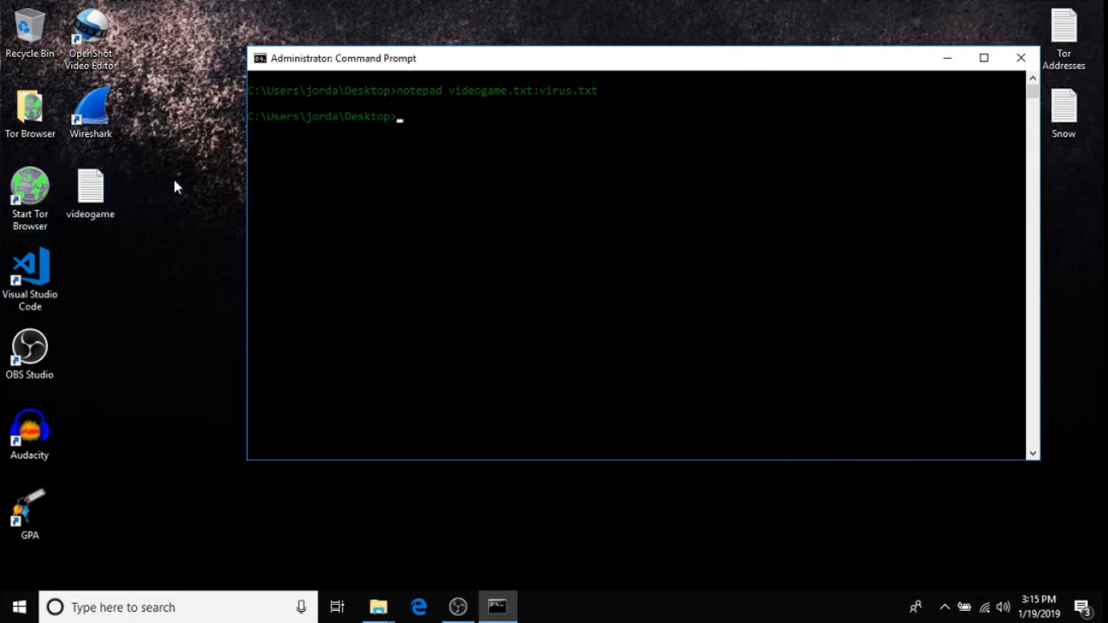
mouse_move(99, 232)
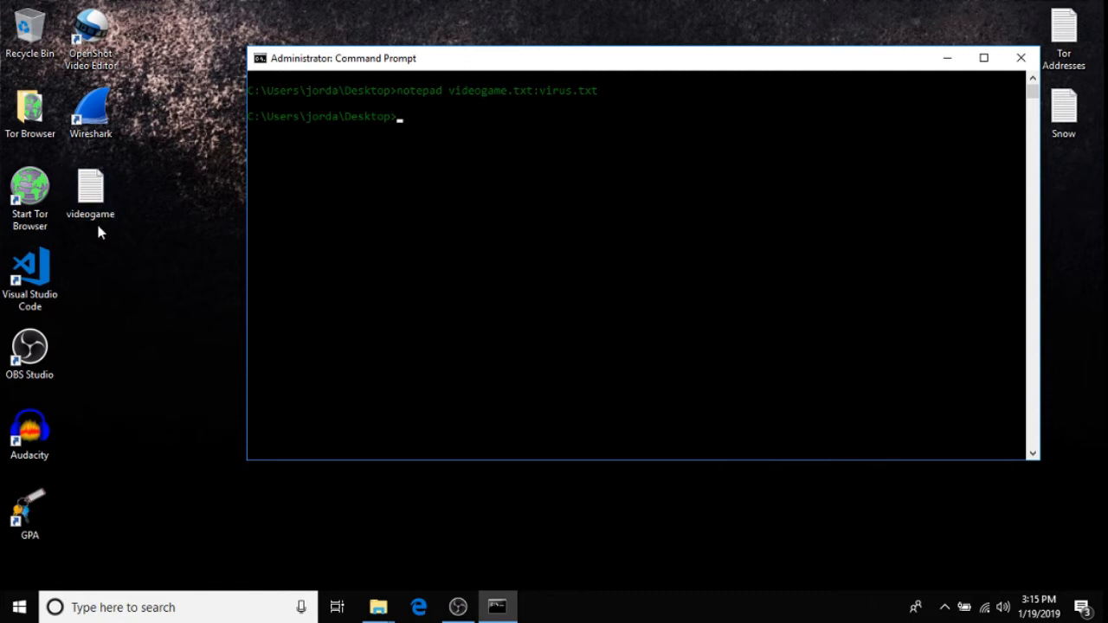
mouse_move(399, 236)
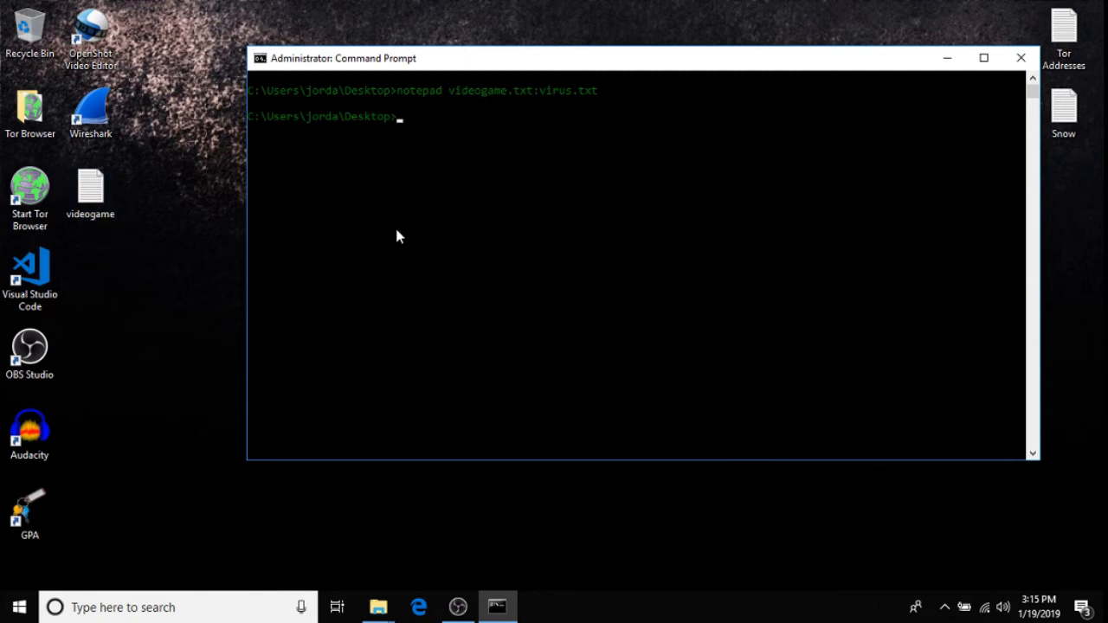
type("dir")
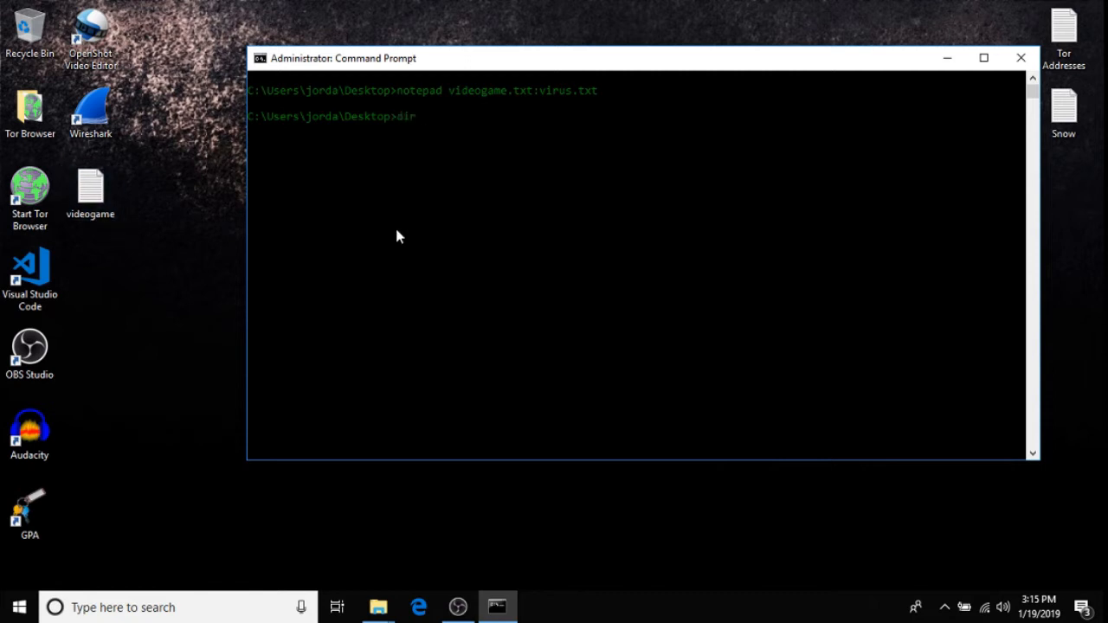
key("enter")
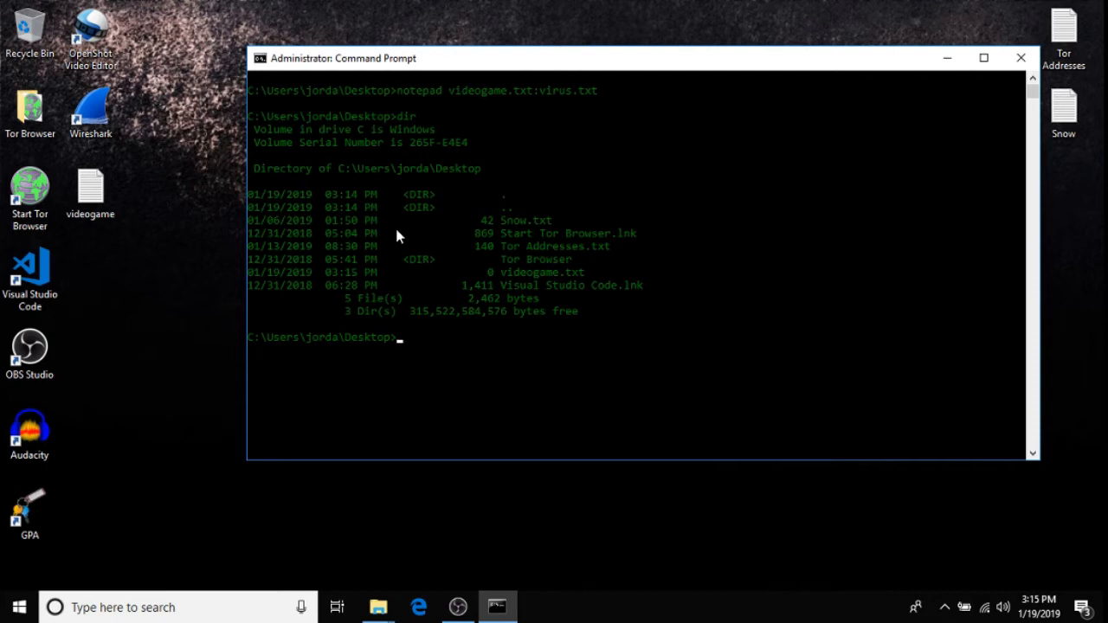
mouse_move(511, 230)
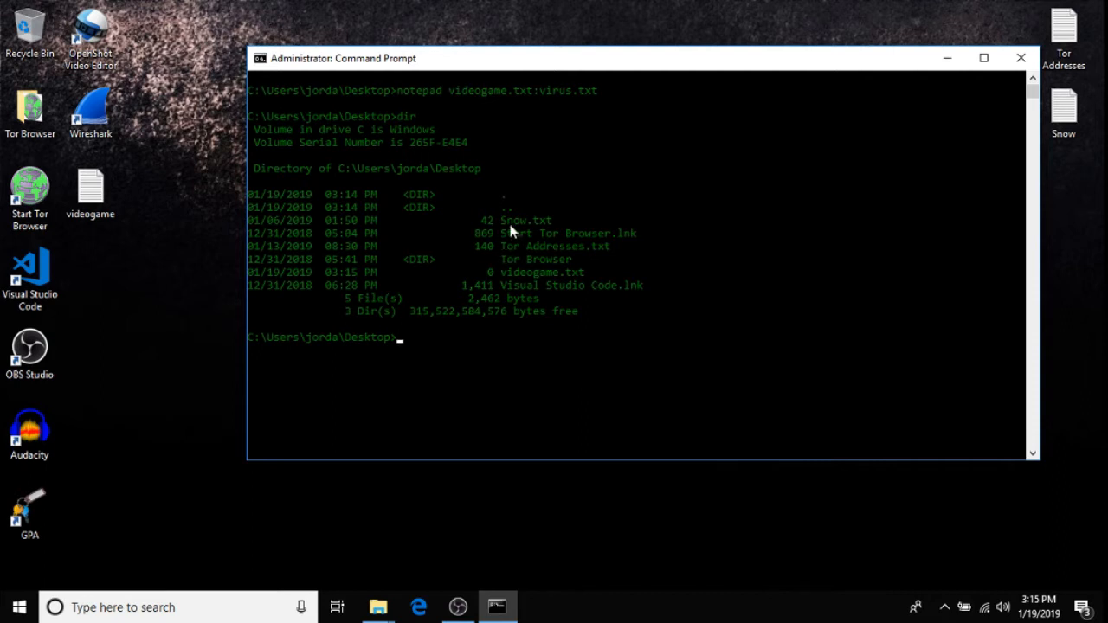
mouse_move(467, 268)
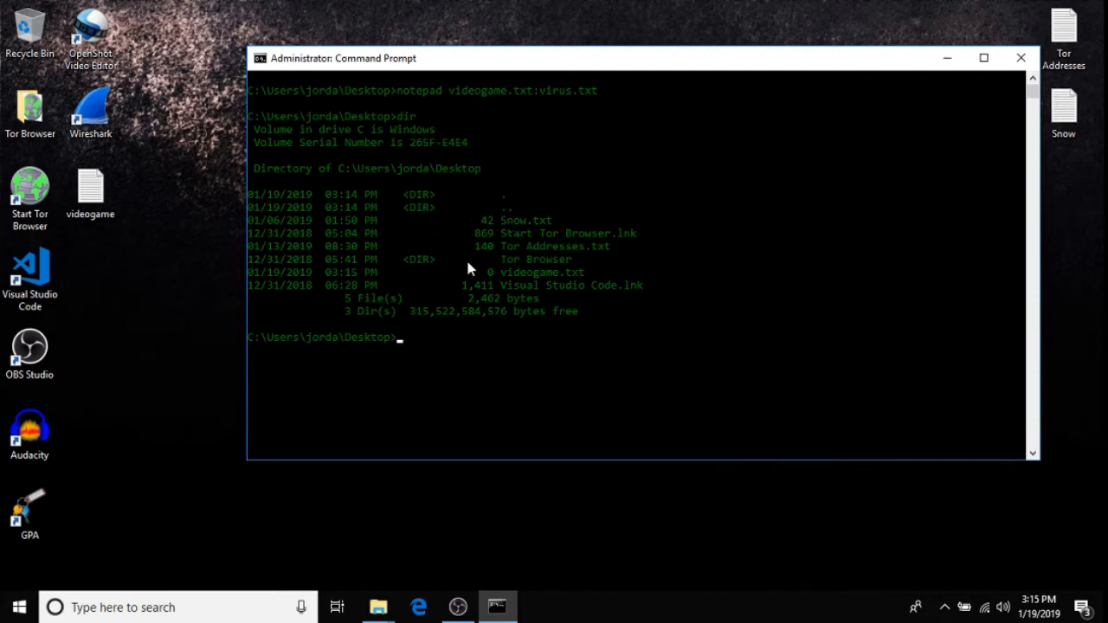
mouse_move(532, 279)
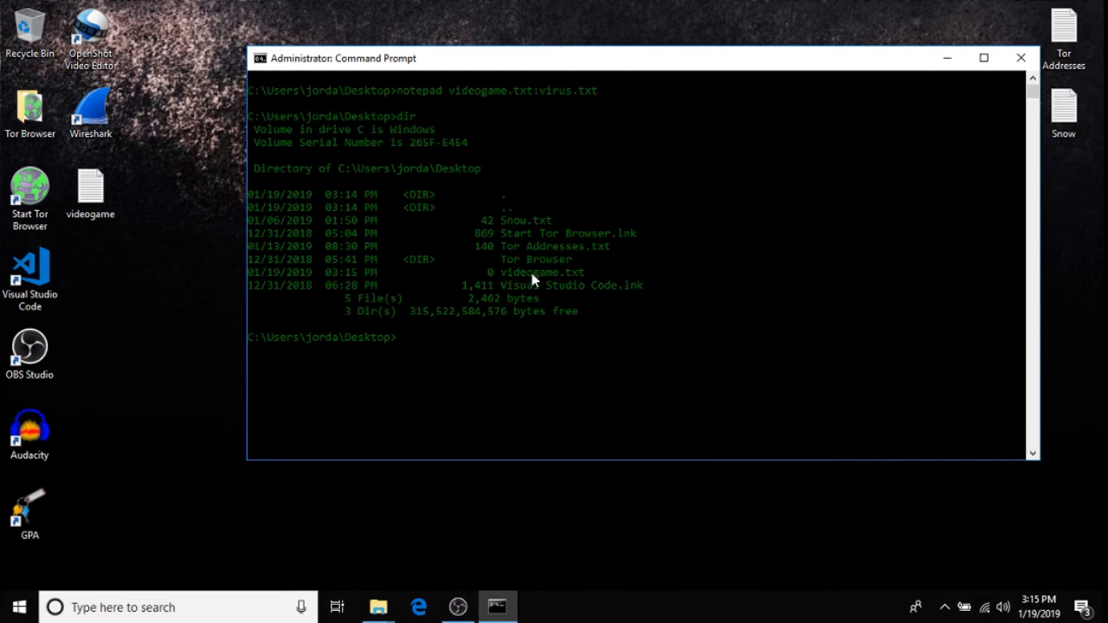
mouse_move(536, 286)
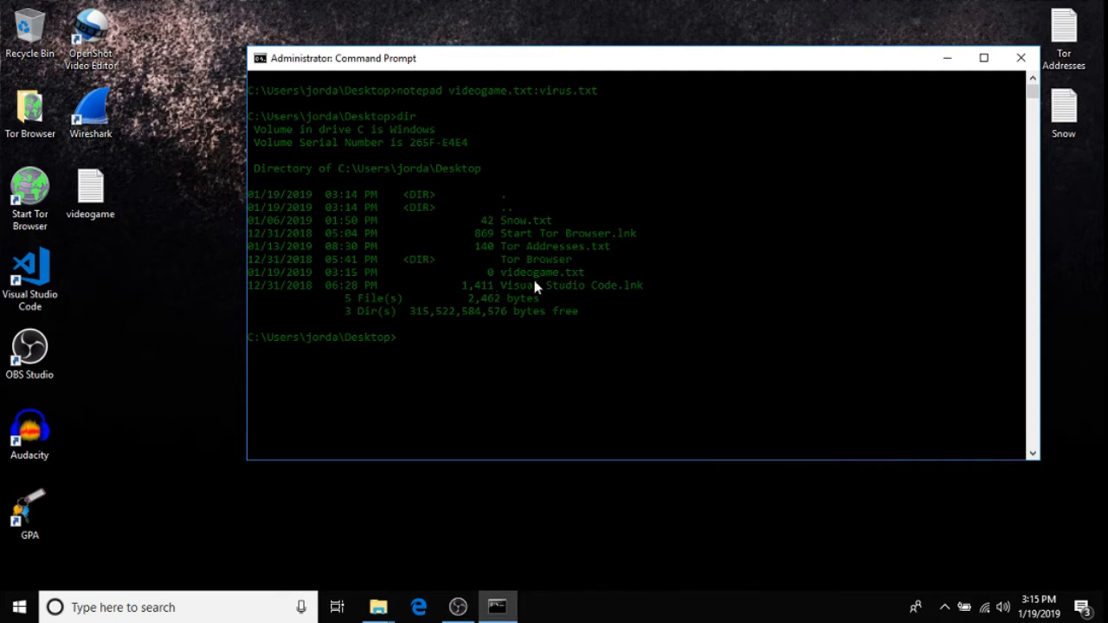
mouse_move(601, 280)
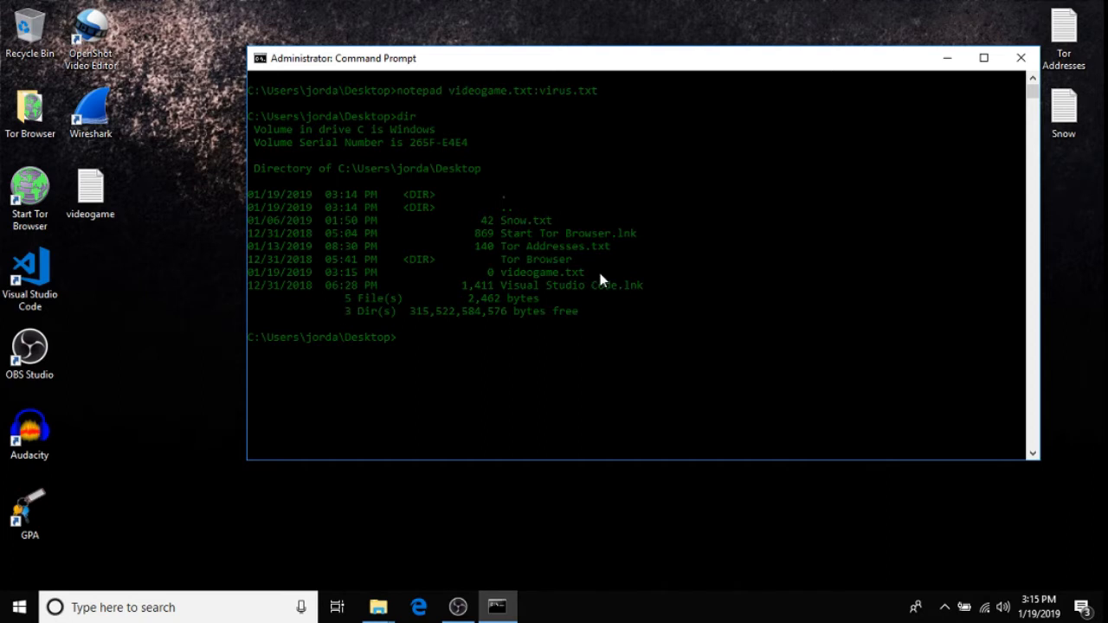
mouse_move(547, 283)
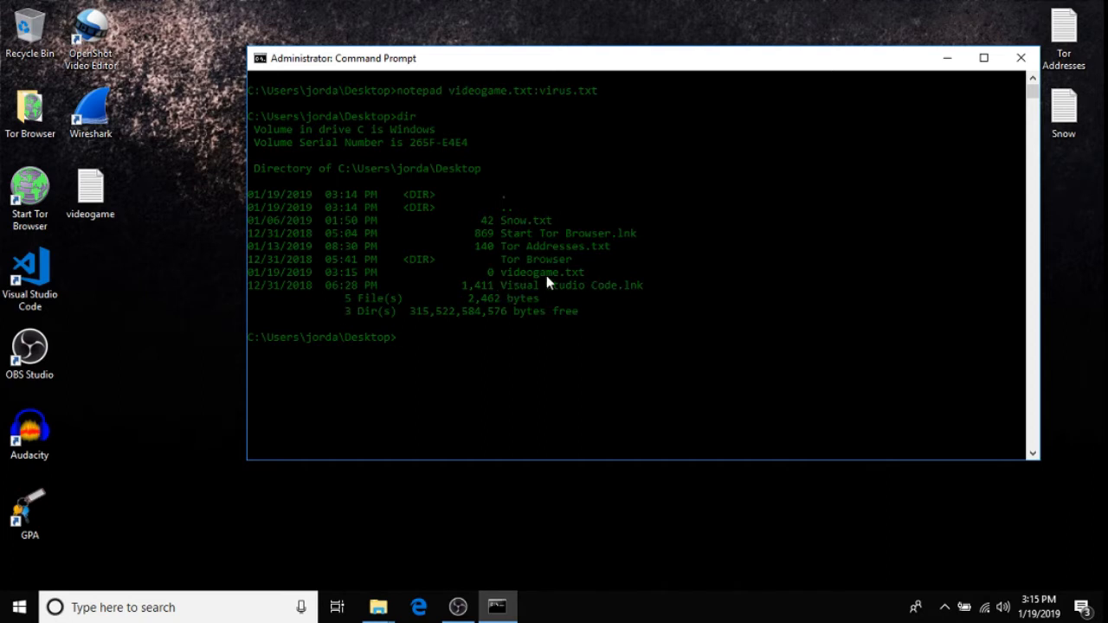
mouse_move(482, 304)
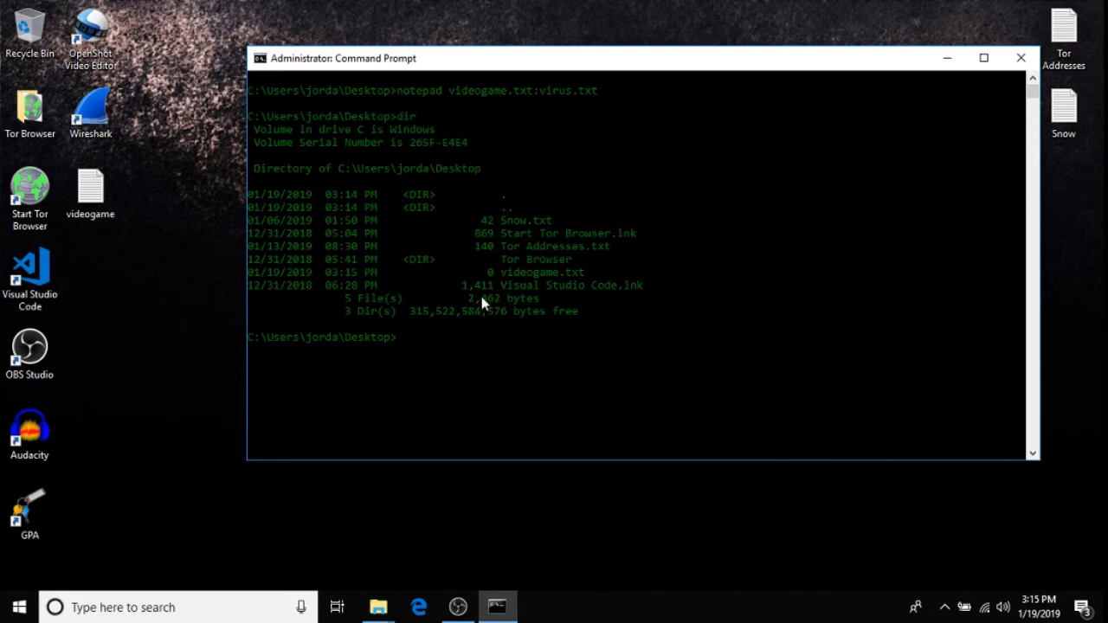
left_click_drag(485, 246, 519, 311)
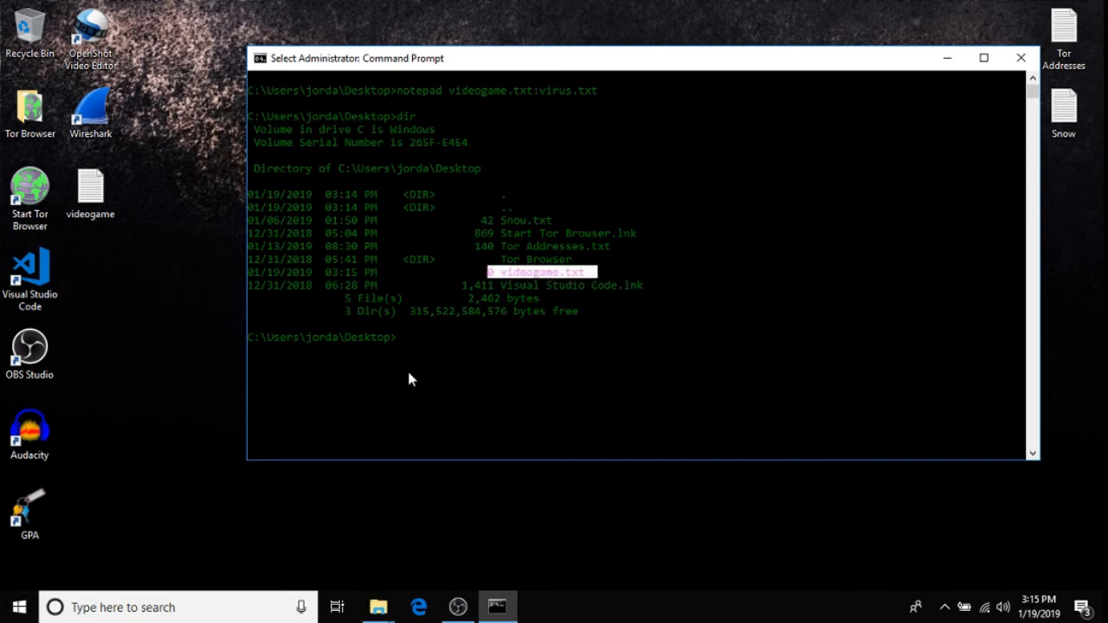
type("cls")
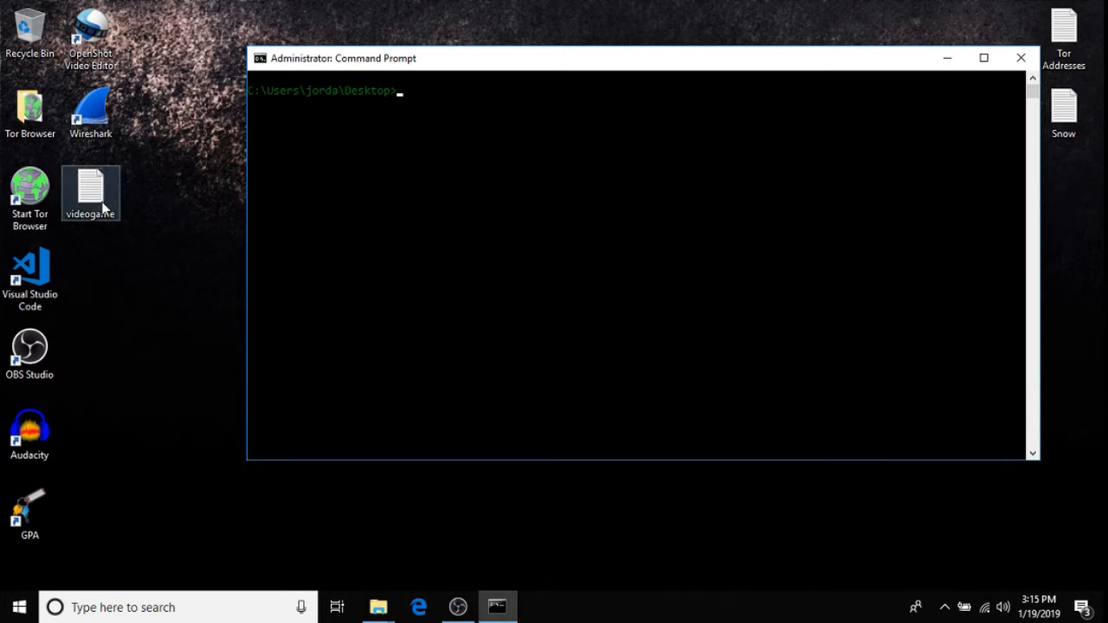
Open videogame.txt, write "This is a videogame download, thank you for your purchase, please enjoy." and close Notepad
double_click(90, 192)
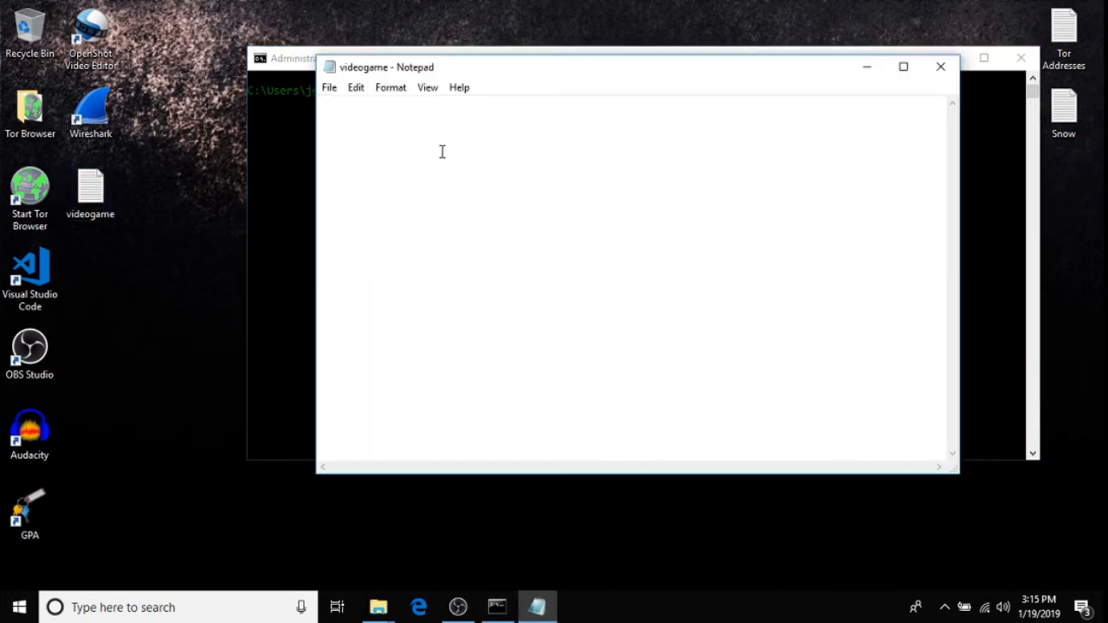
mouse_move(378, 104)
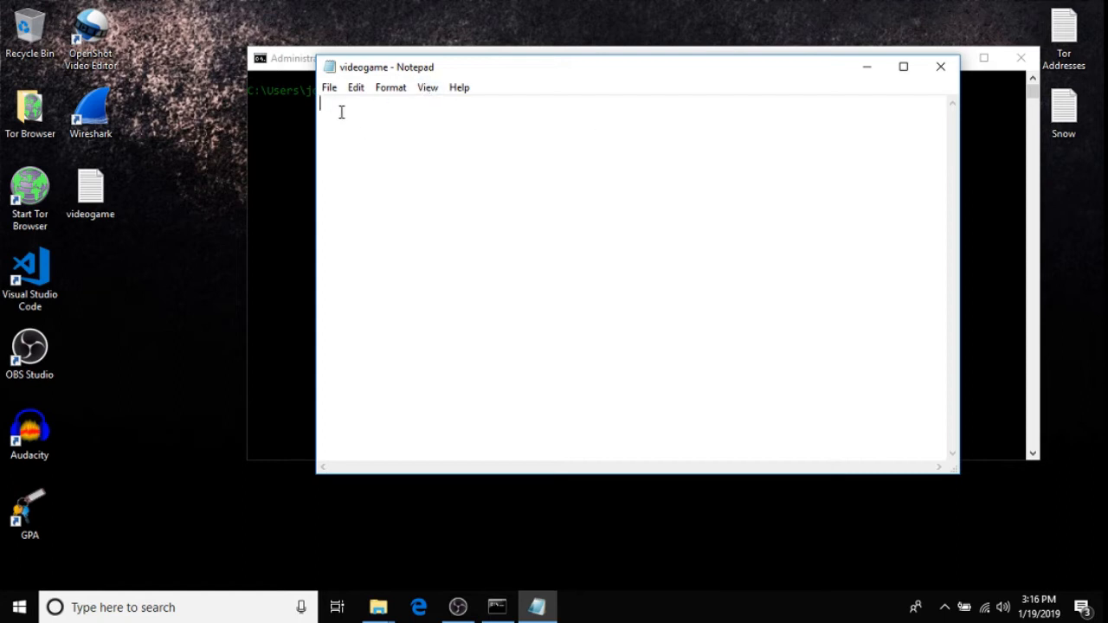
mouse_move(435, 149)
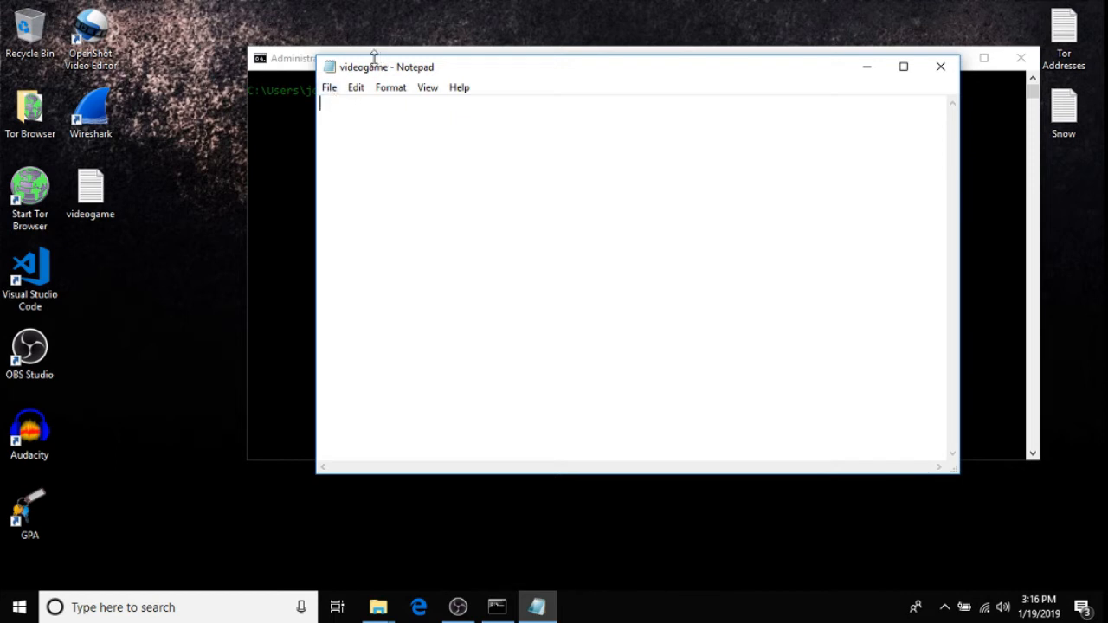
mouse_move(415, 73)
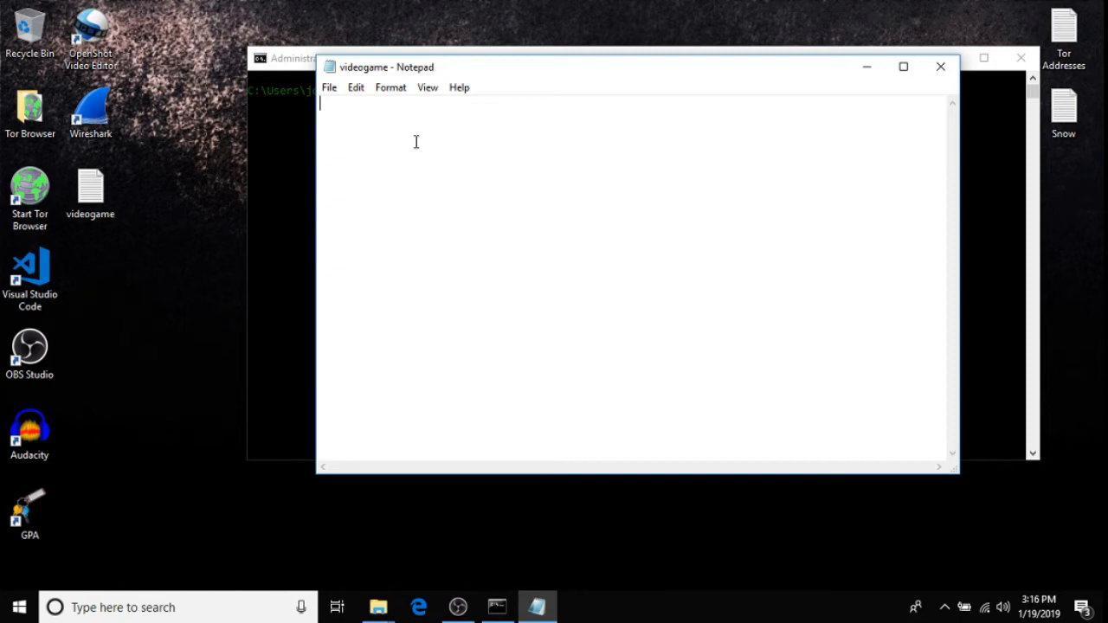
type("This is a vid")
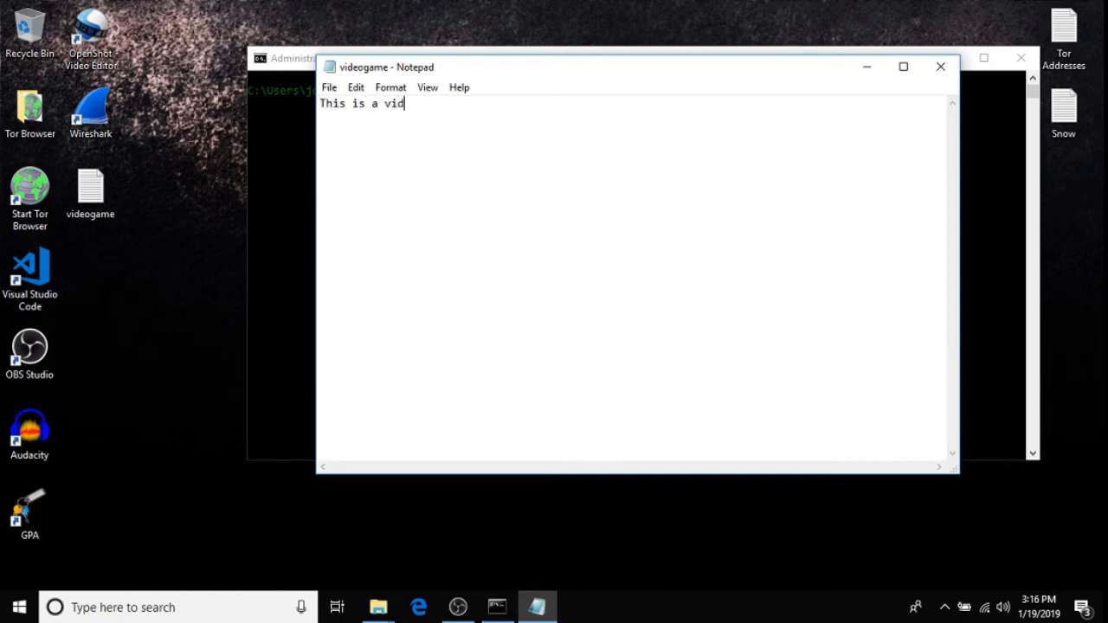
type("eo gam")
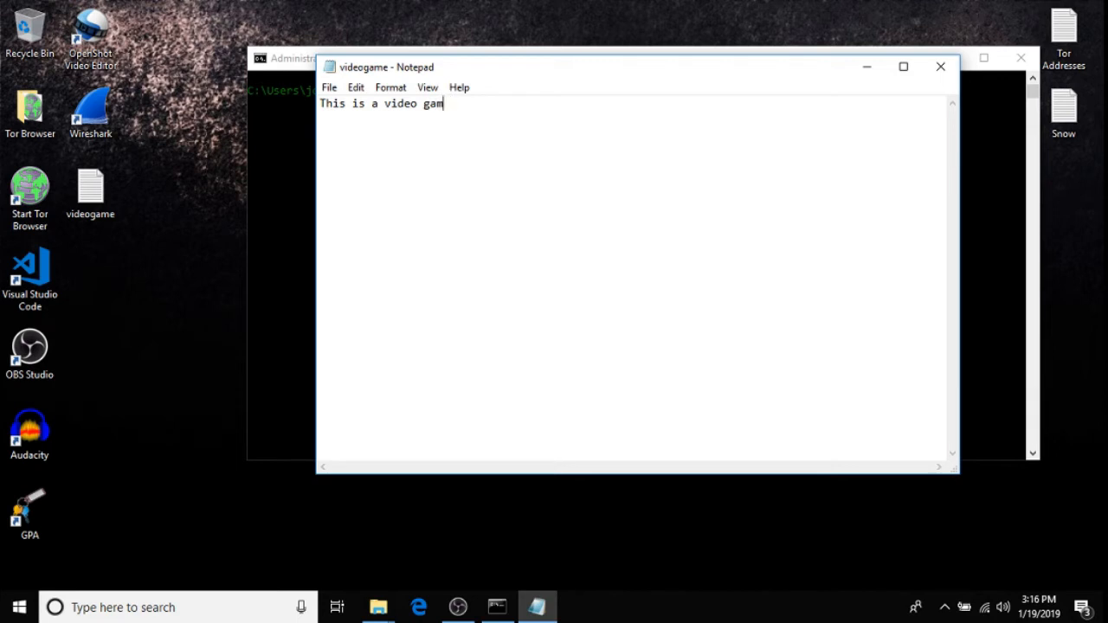
key("backspace")
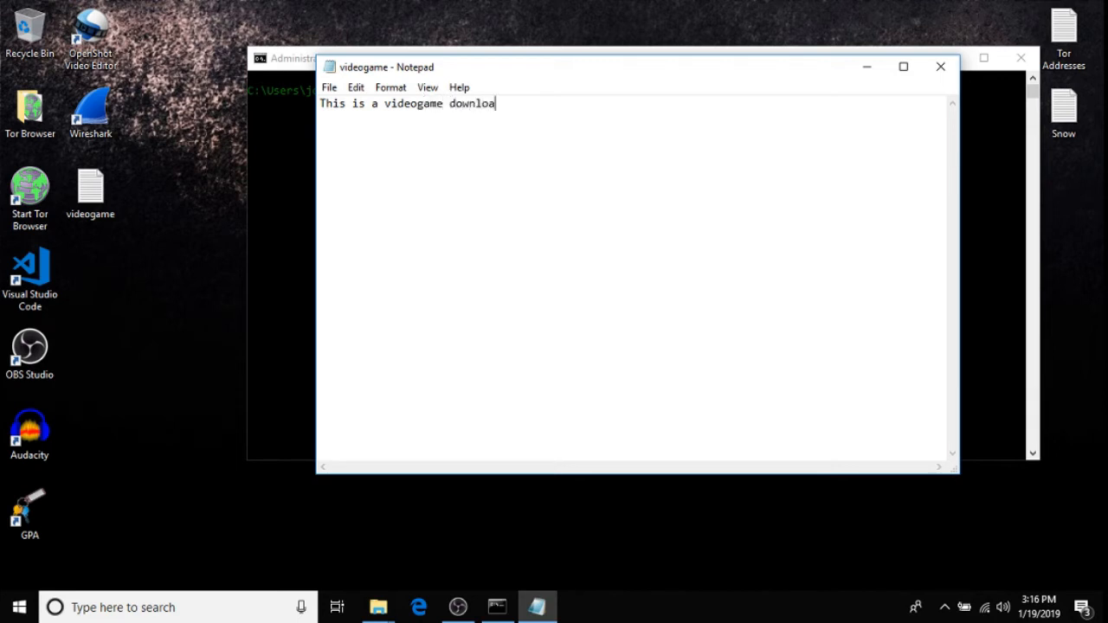
type(", thank you for your")
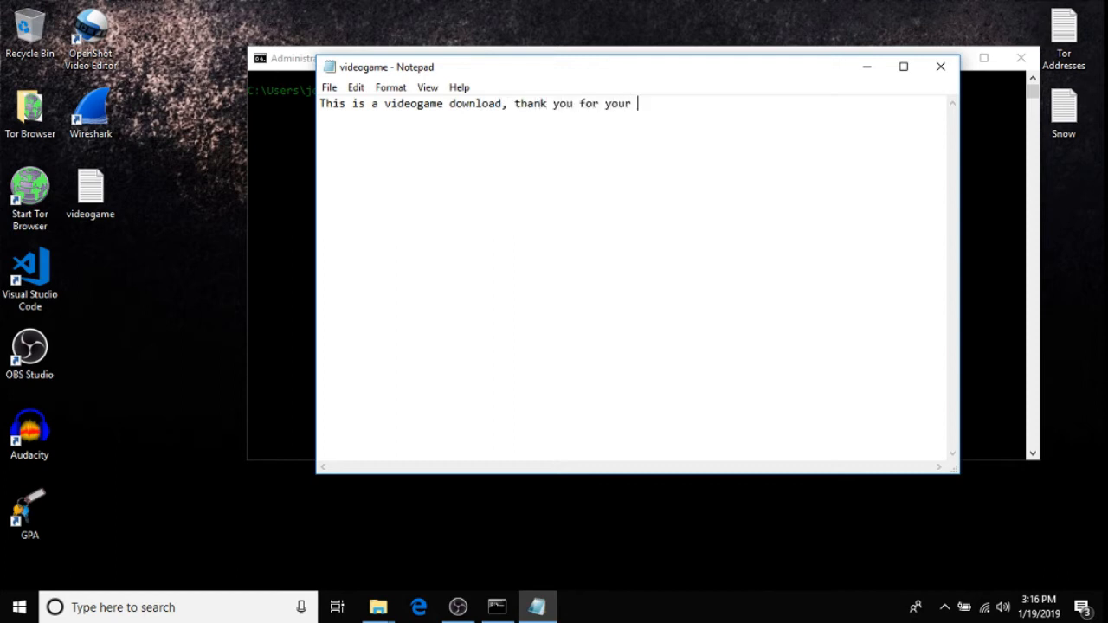
type("purchase")
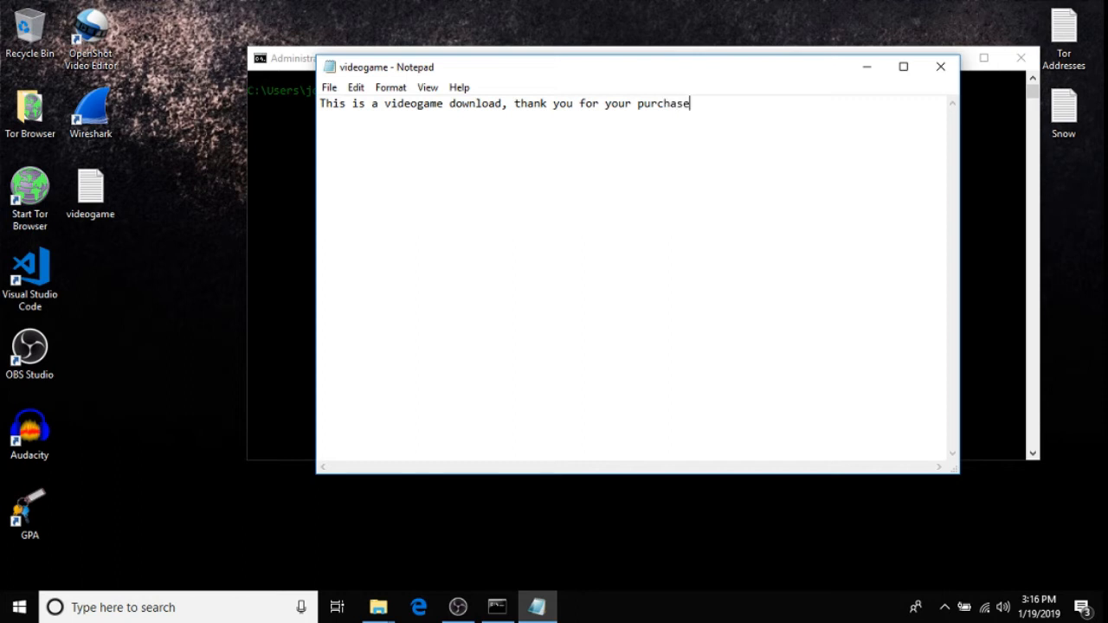
type(", please")
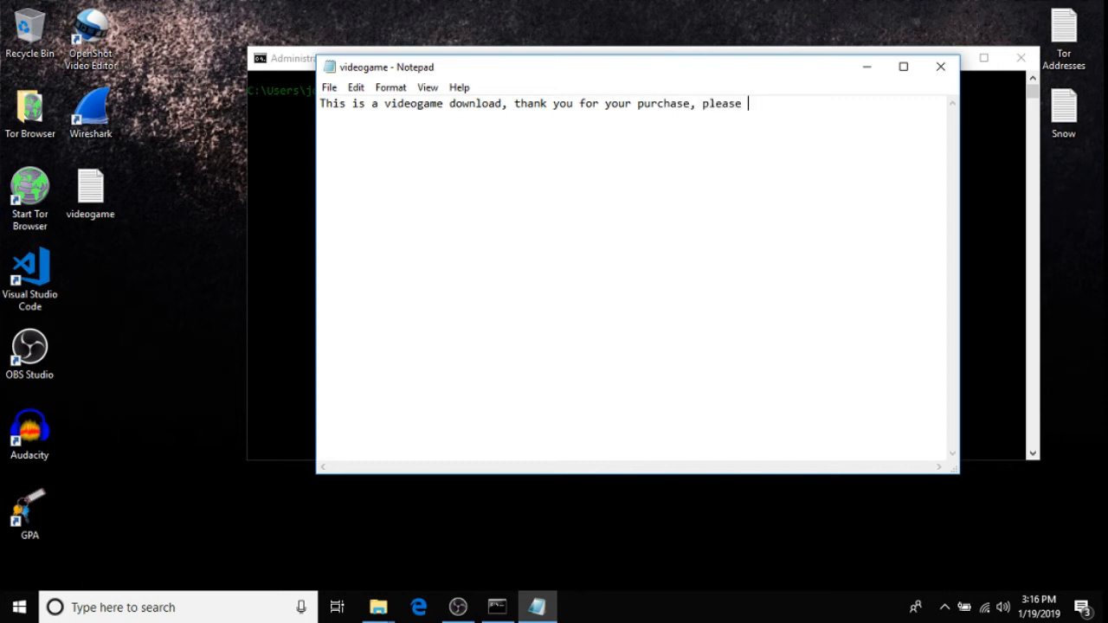
type("enjoy.")
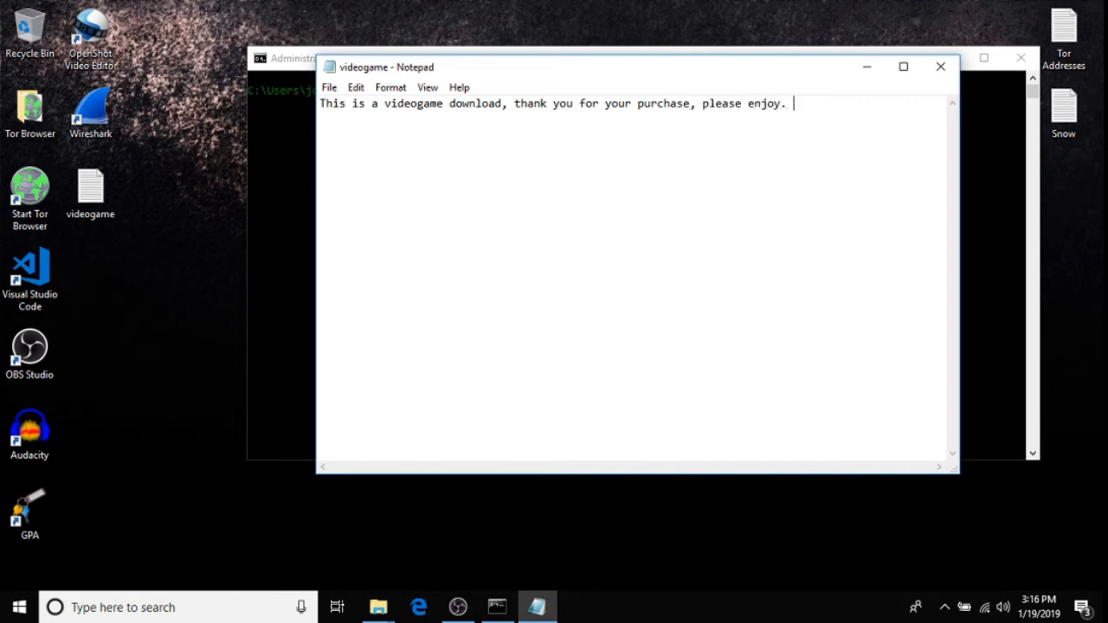
left_click(329, 87)
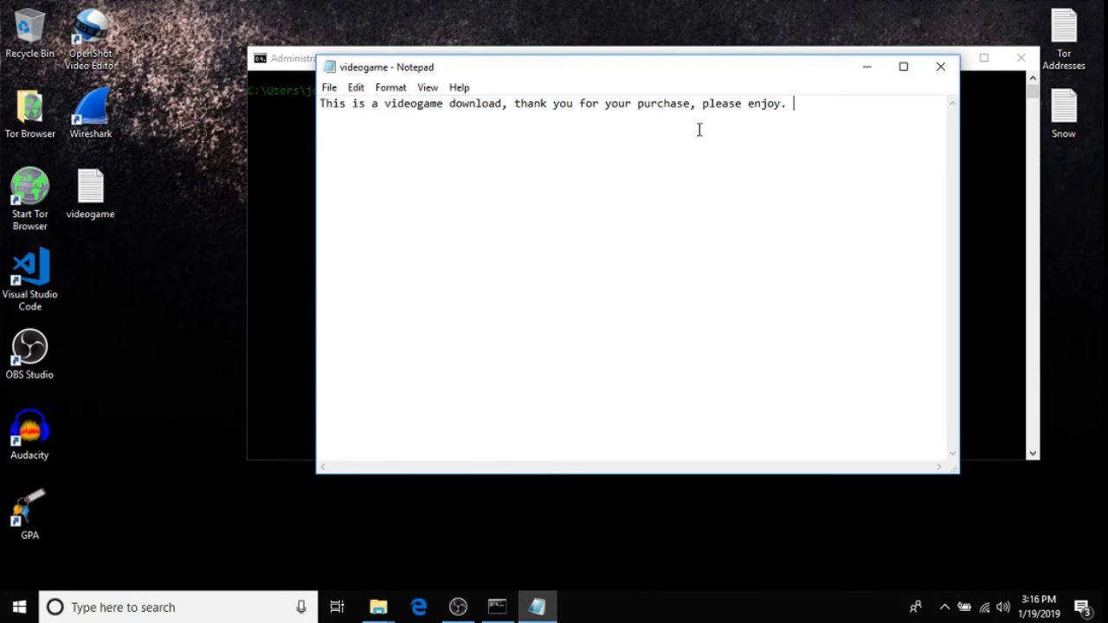
left_click(940, 67)
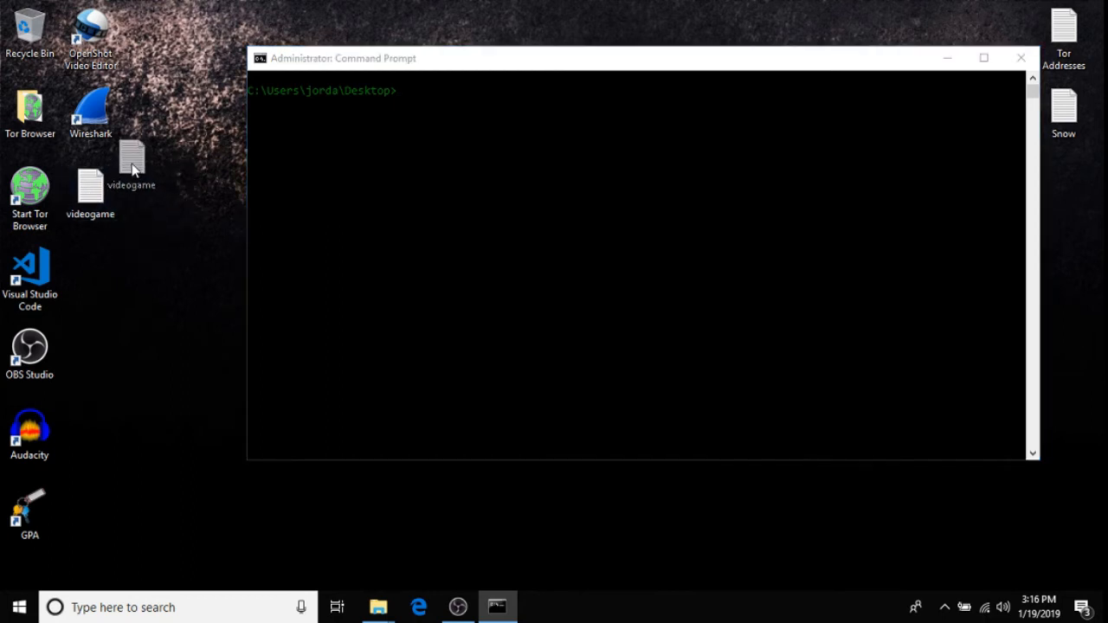
Select the videogame desktop icon to see its 73-byte size
left_click_drag(131, 165, 197, 142)
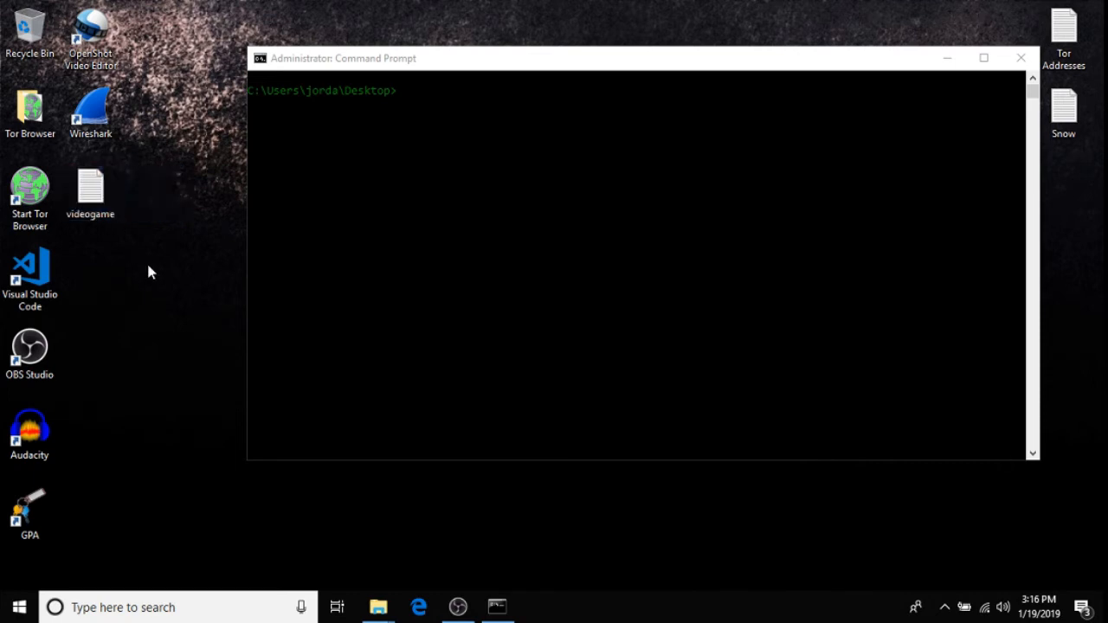
left_click(90, 190)
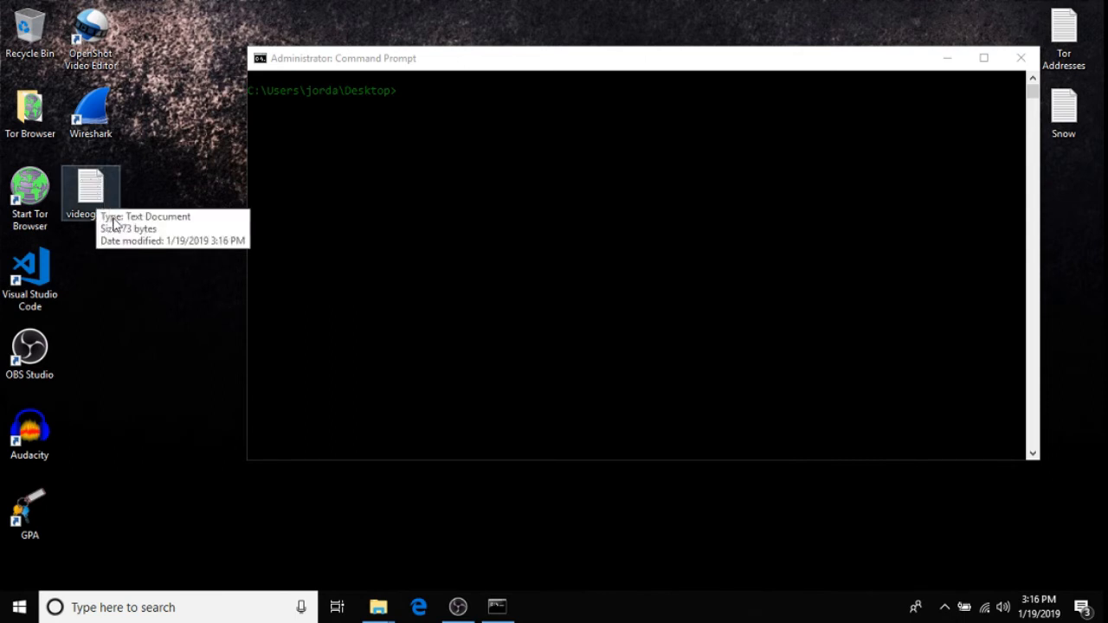
mouse_move(104, 227)
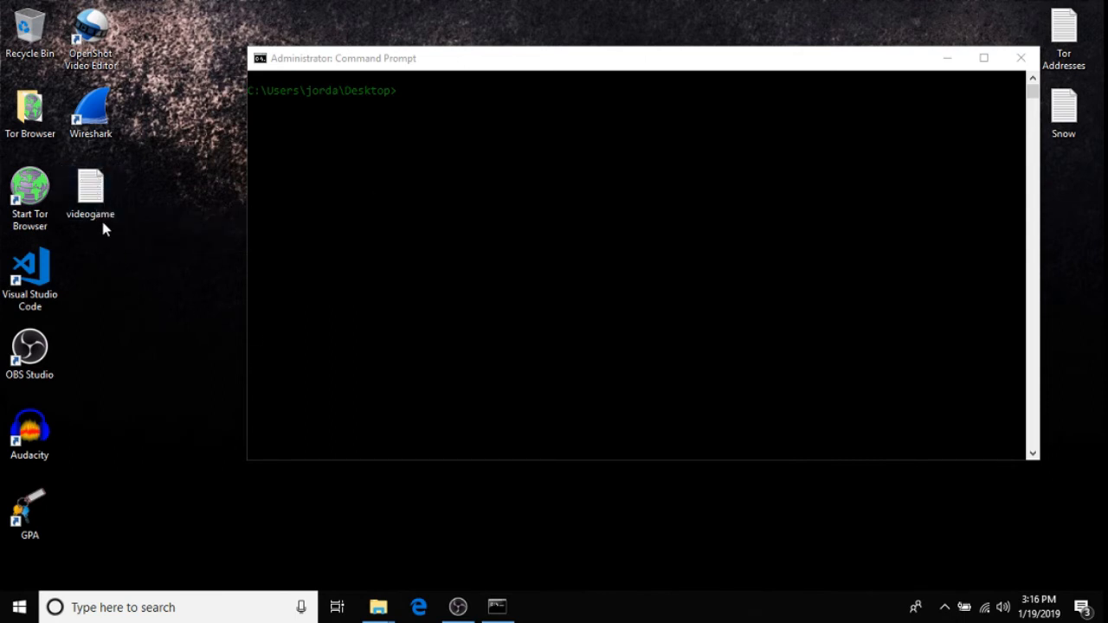
mouse_move(171, 319)
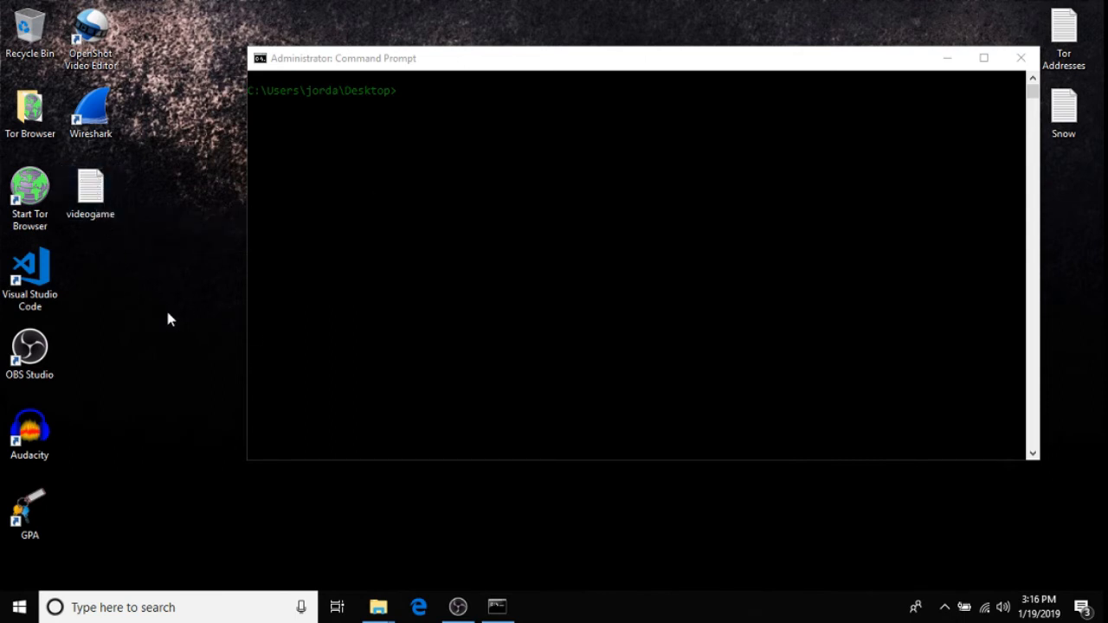